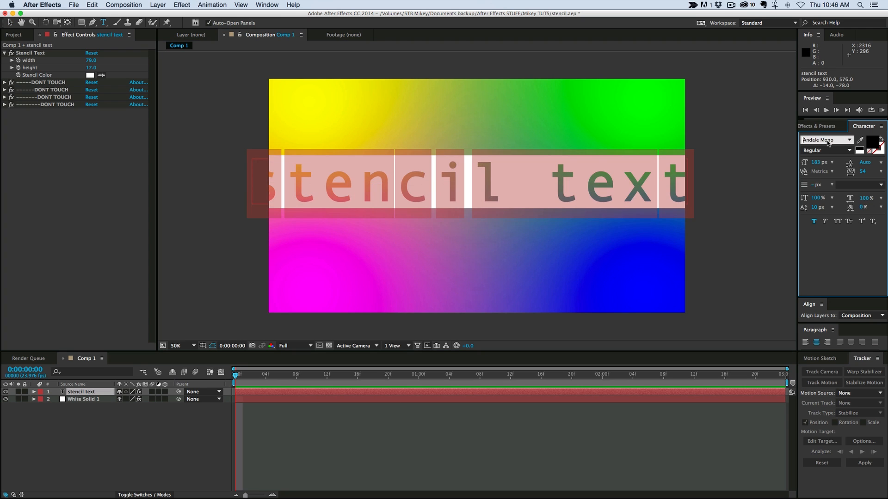
- Retype the stencil text as MIKEY in a new font, move it lower, and resize its box to 91×29
click(824, 140)
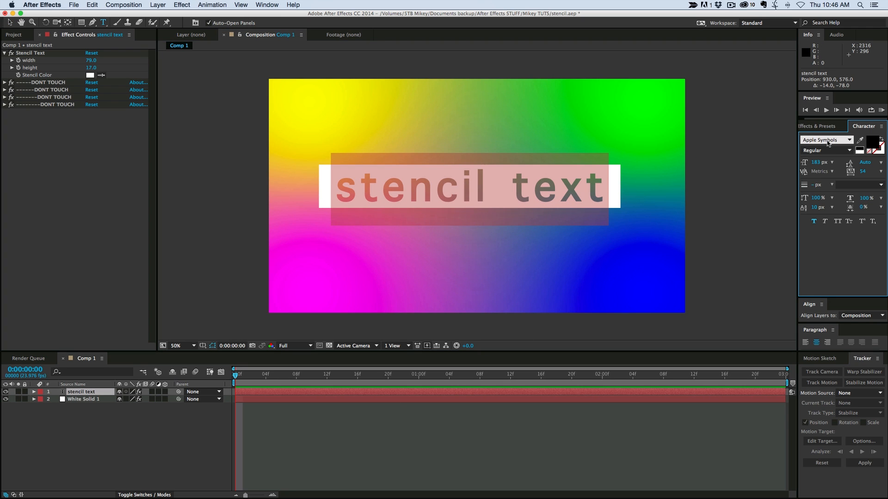
text(MIKEY)
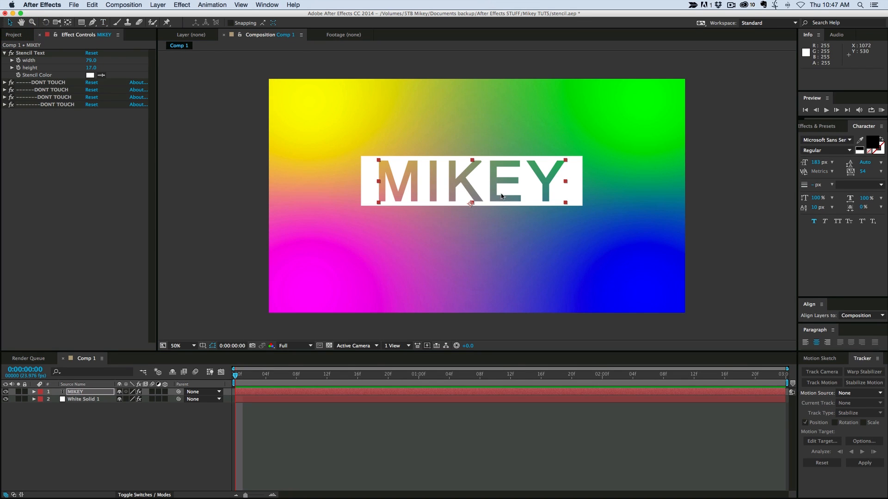
drag(470, 182, 443, 204)
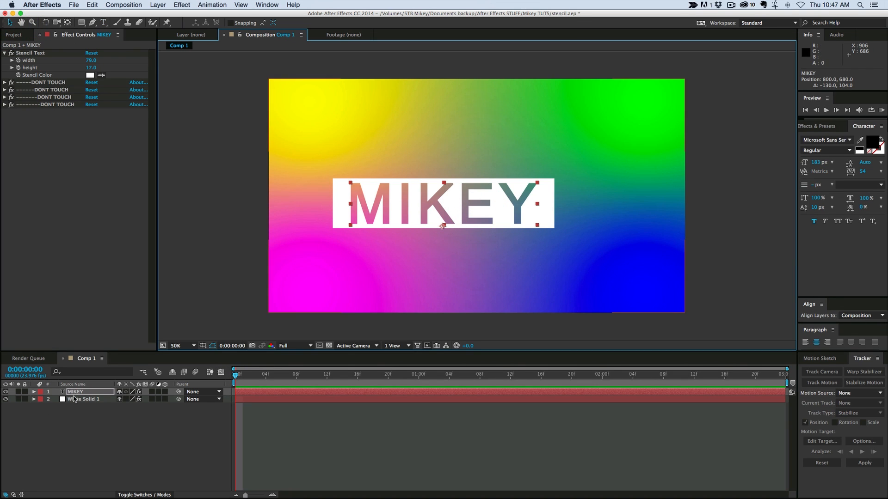
click(30, 53)
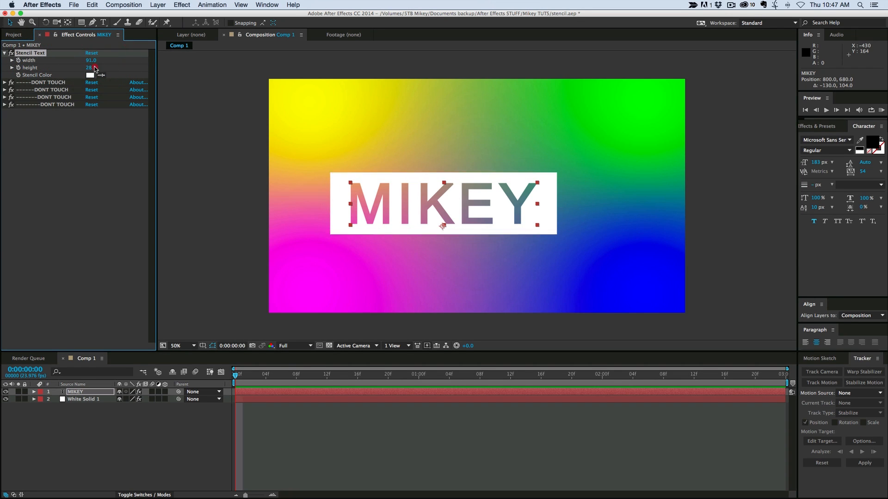
click(90, 74)
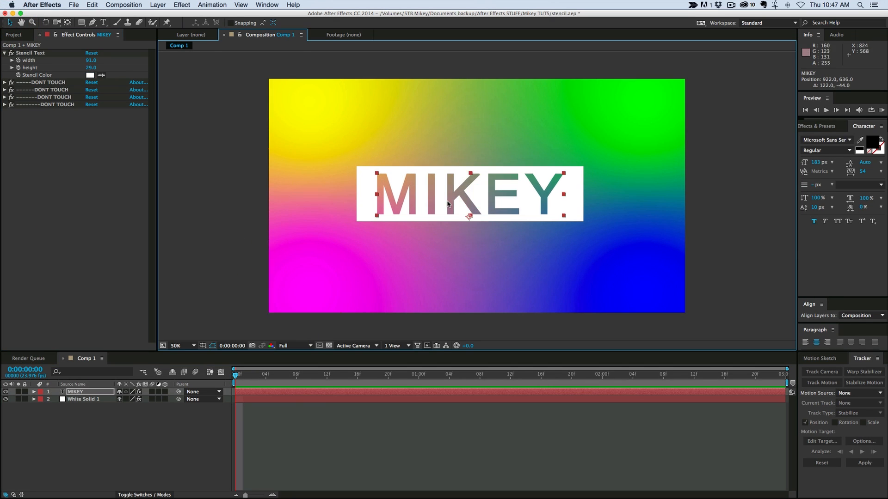
click(267, 5)
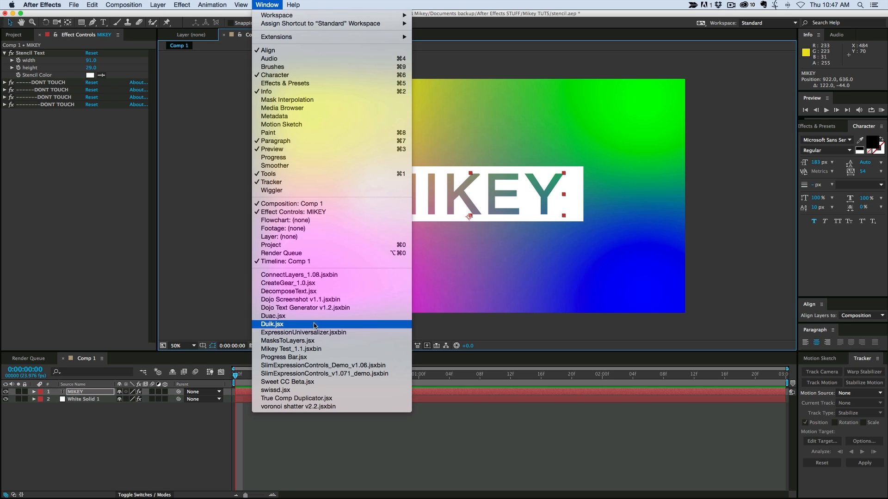
mouse_move(337, 374)
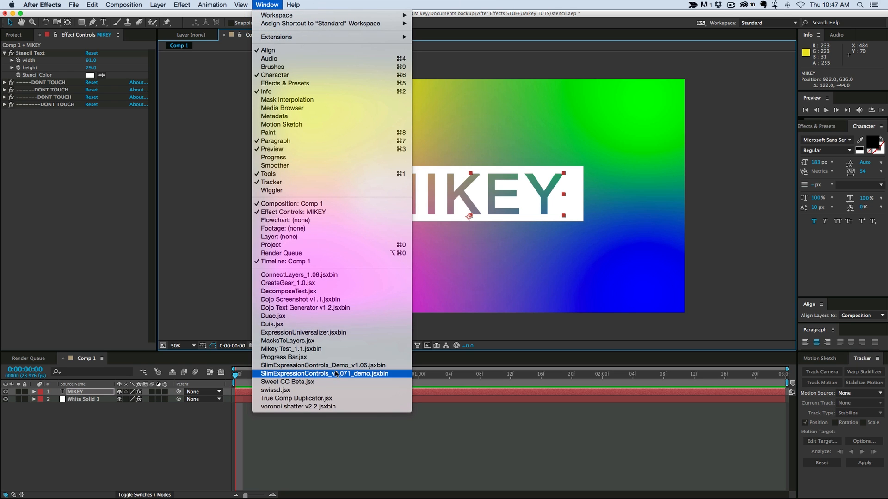
click(323, 374)
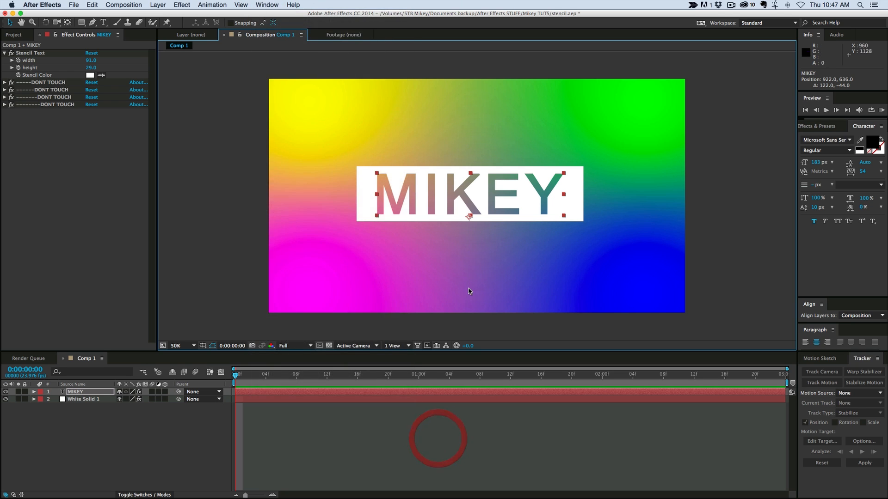
mouse_move(389, 162)
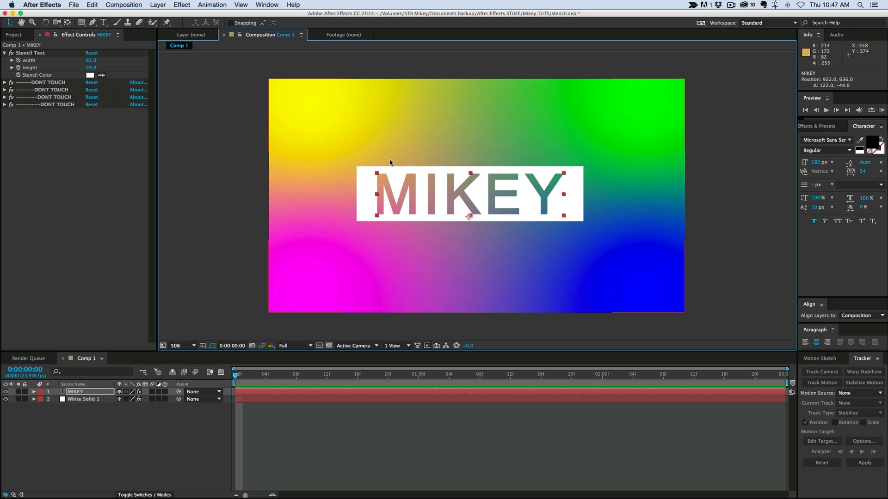
mouse_move(337, 81)
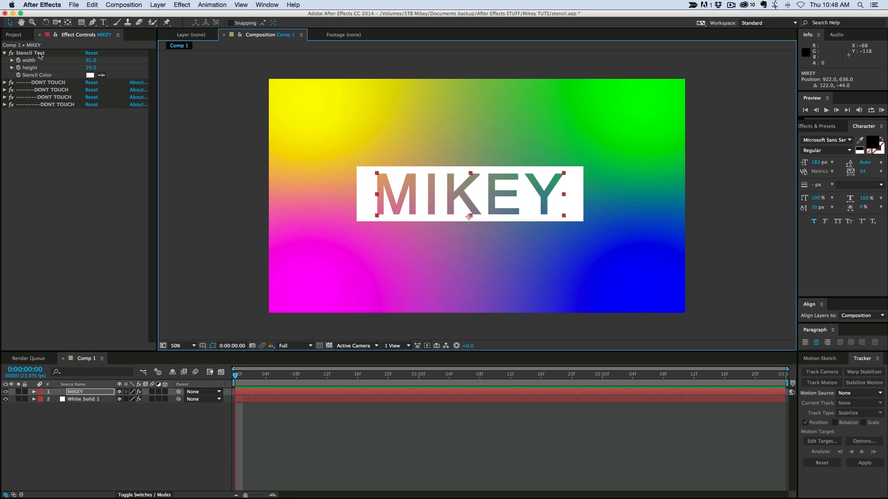
mouse_move(60, 90)
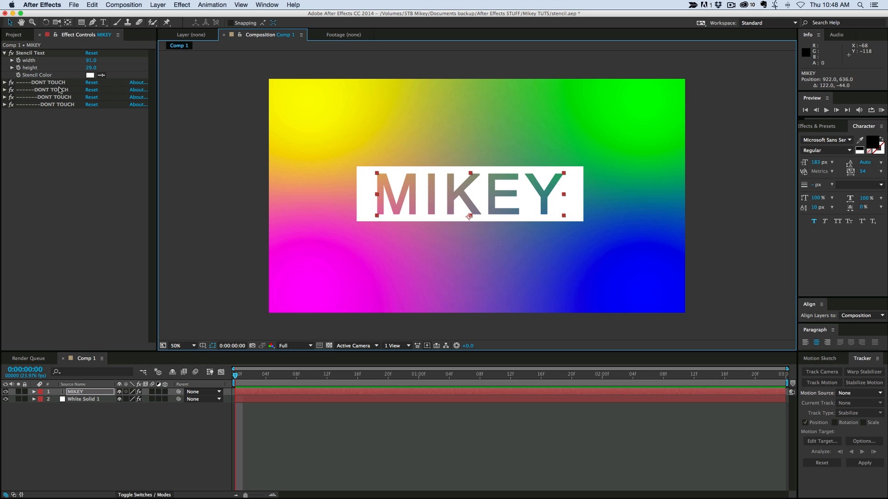
mouse_move(482, 201)
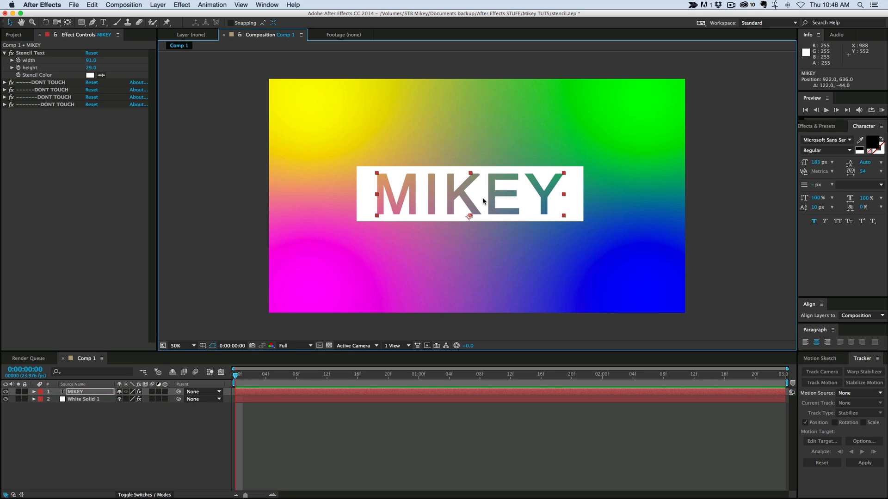
drag(468, 195, 475, 215)
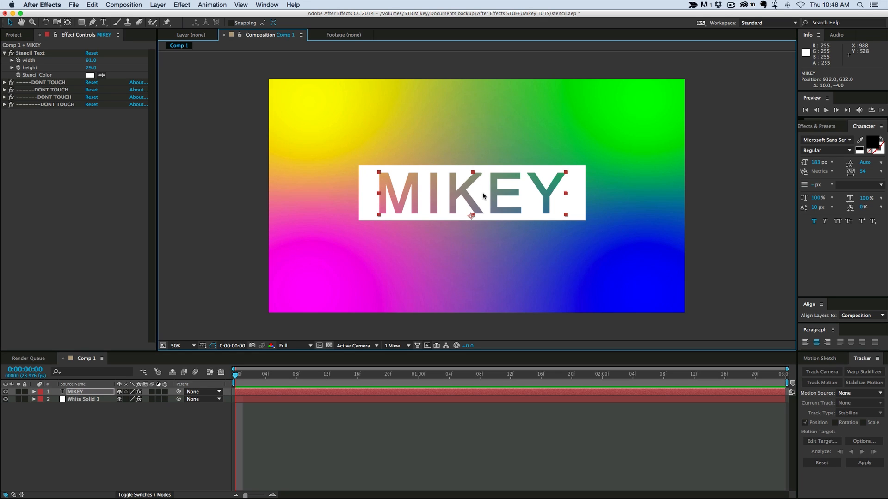
mouse_move(45, 379)
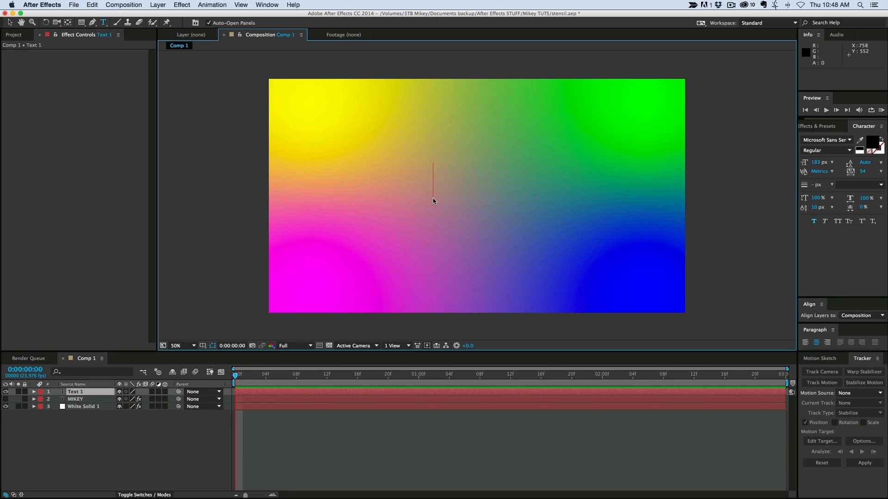
- Type a new TEXT layer and nudge it to near the frame centre (954, 628)
text(TEXT)
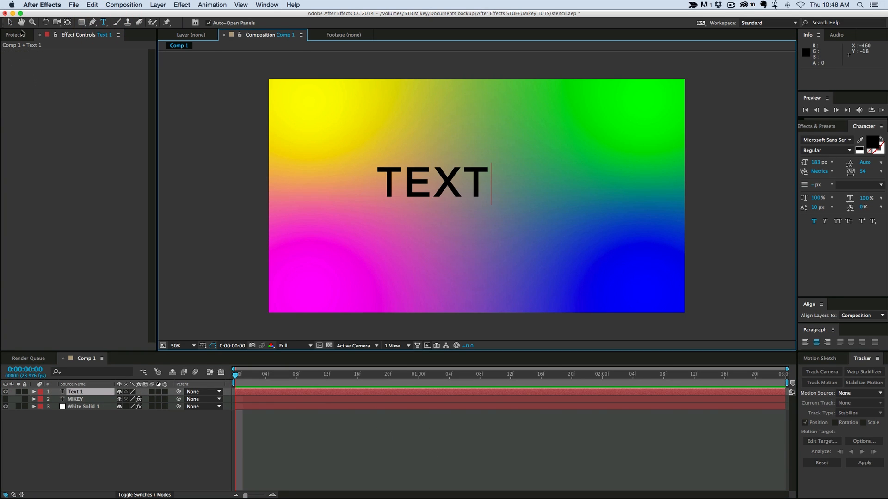
drag(434, 181, 473, 204)
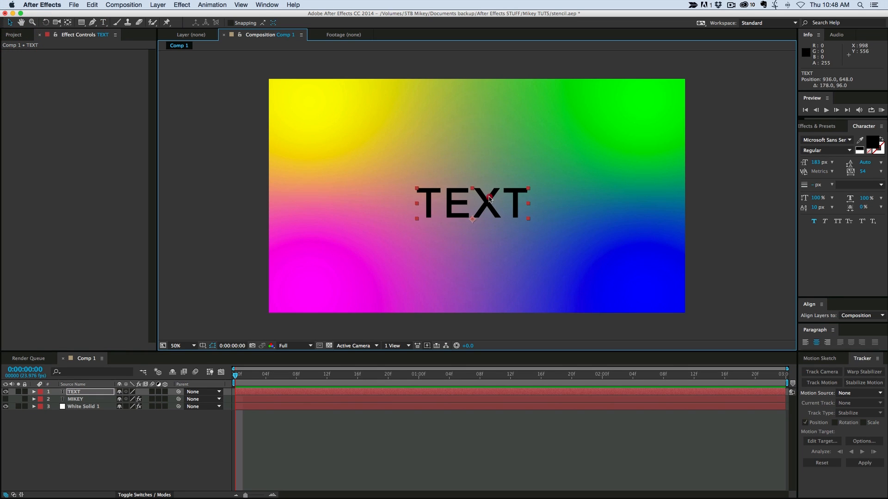
drag(487, 199, 476, 192)
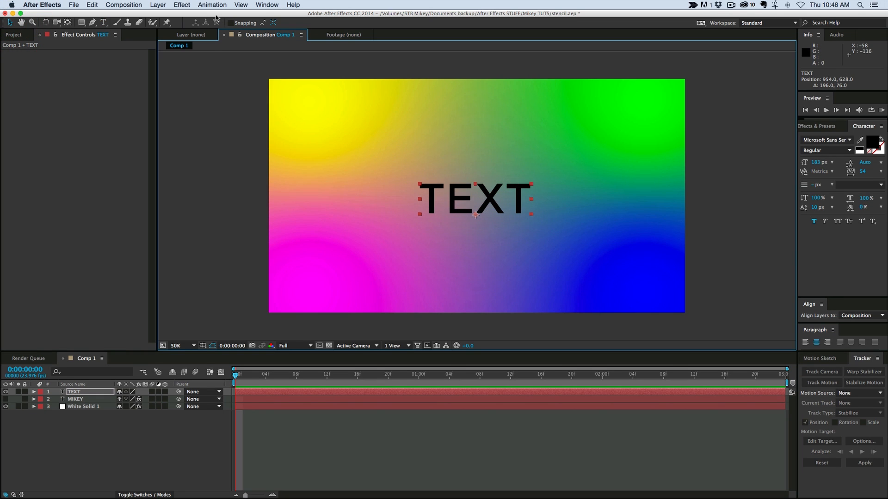
- Apply Effect > Channel > Invert to the TEXT layer with Channel set to Alpha
click(182, 4)
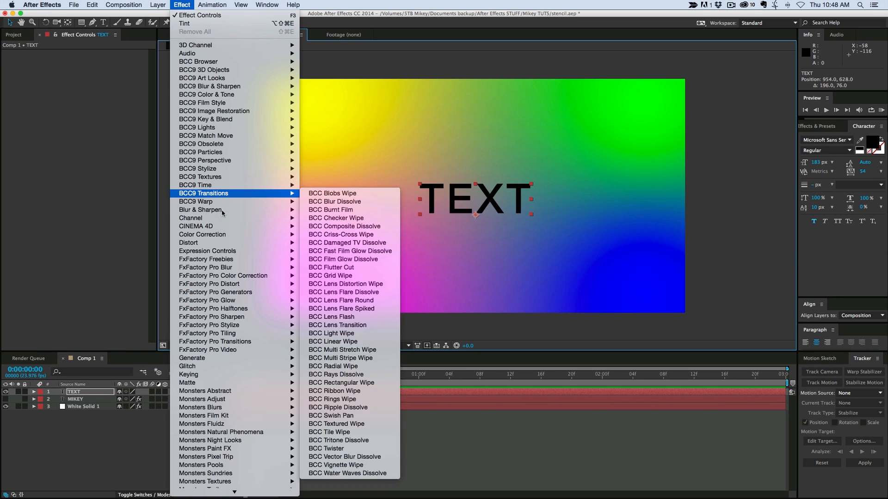
mouse_move(204, 218)
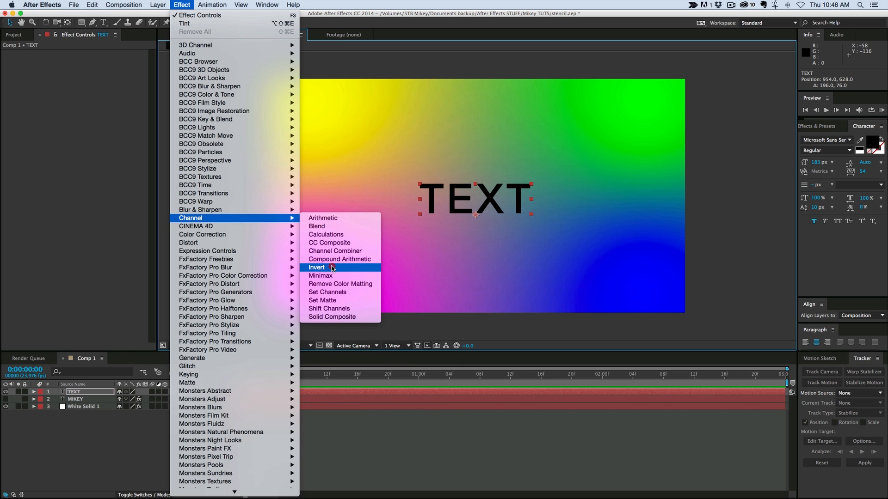
click(317, 267)
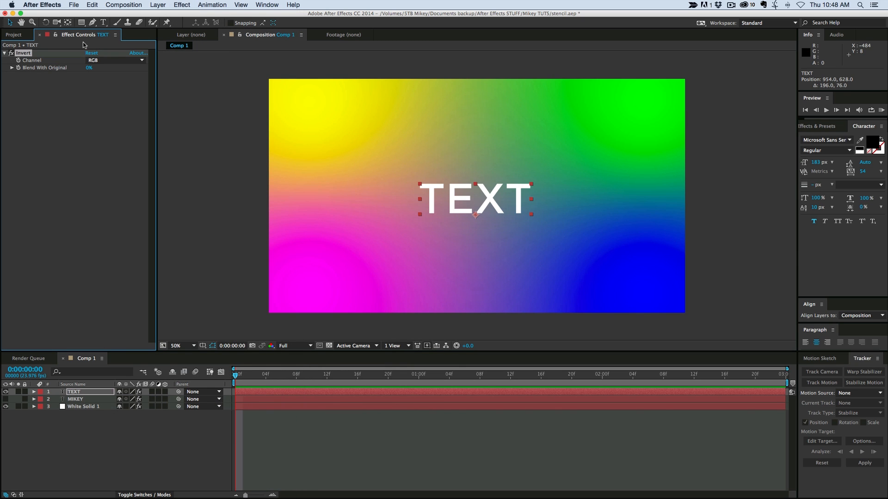
click(115, 61)
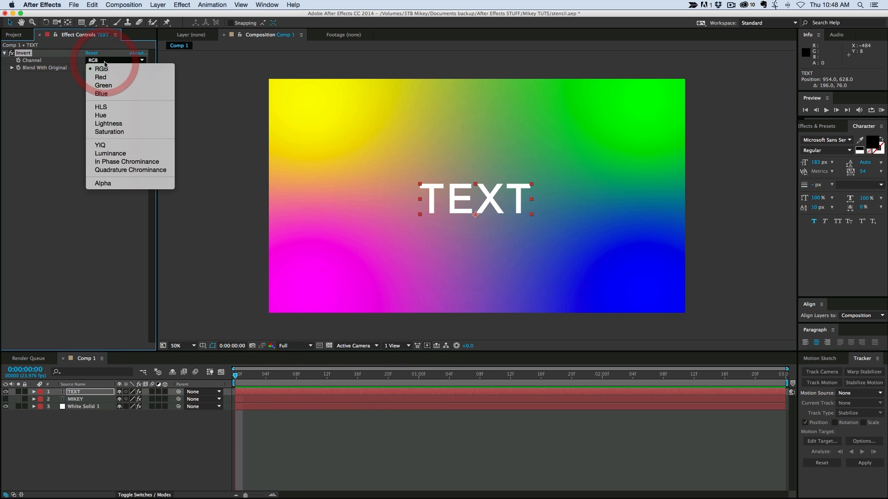
click(102, 183)
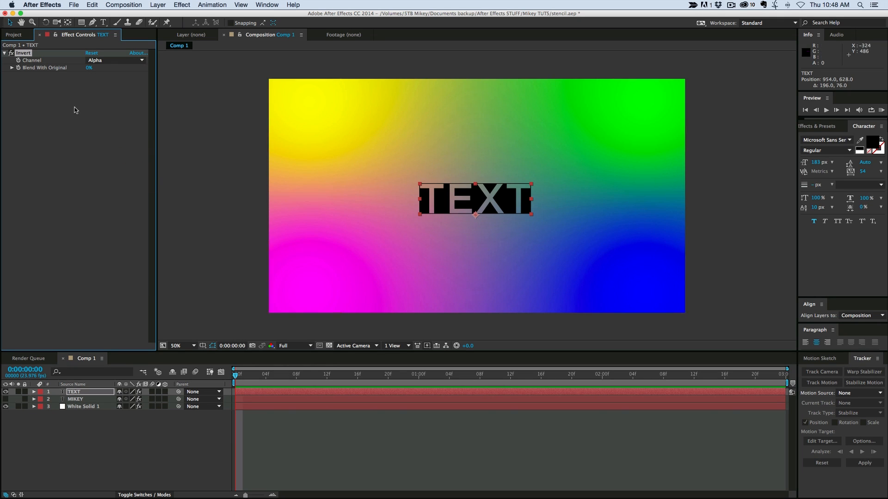
mouse_move(534, 208)
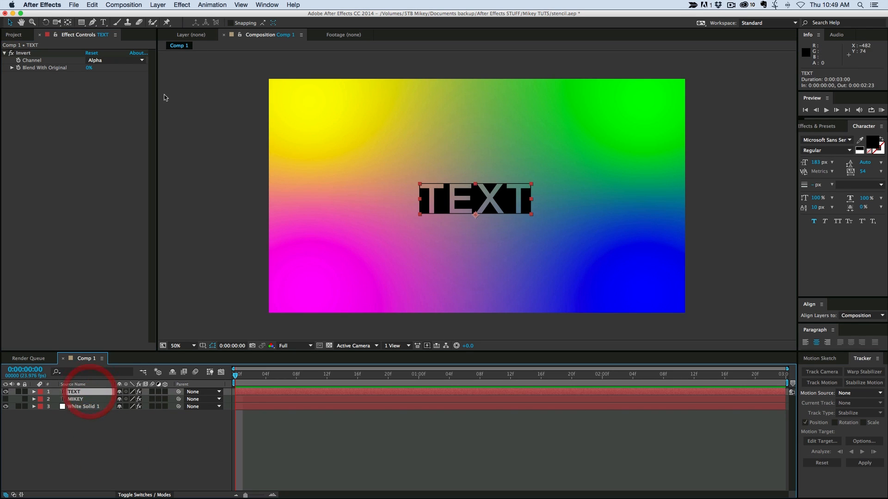
- Add a Minimax effect set to Maximum to TEXT and scrub its radius to 82
click(181, 5)
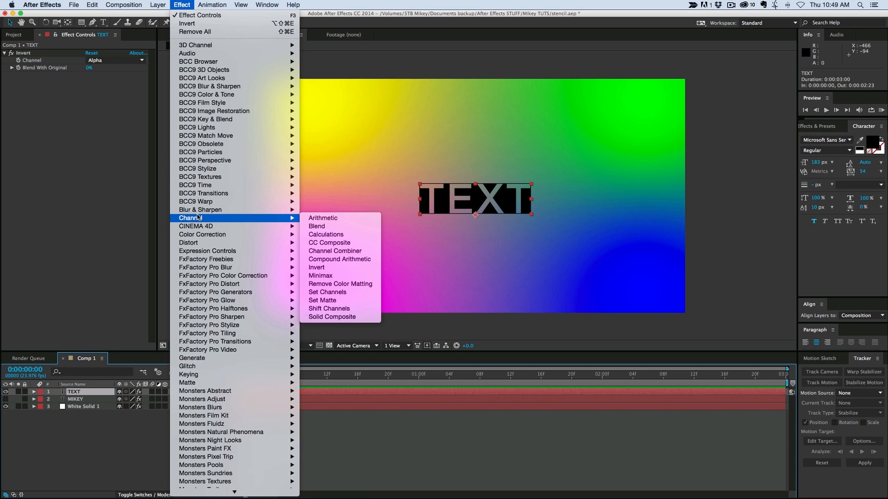
click(320, 275)
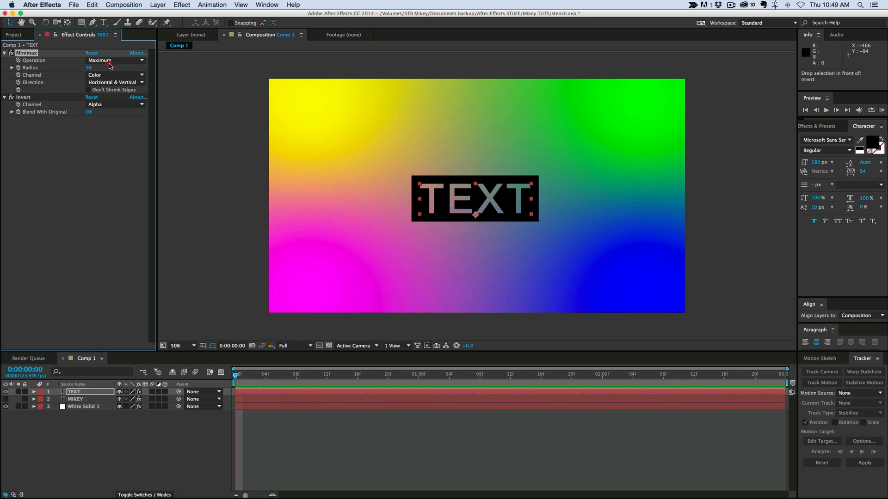
drag(89, 67, 104, 67)
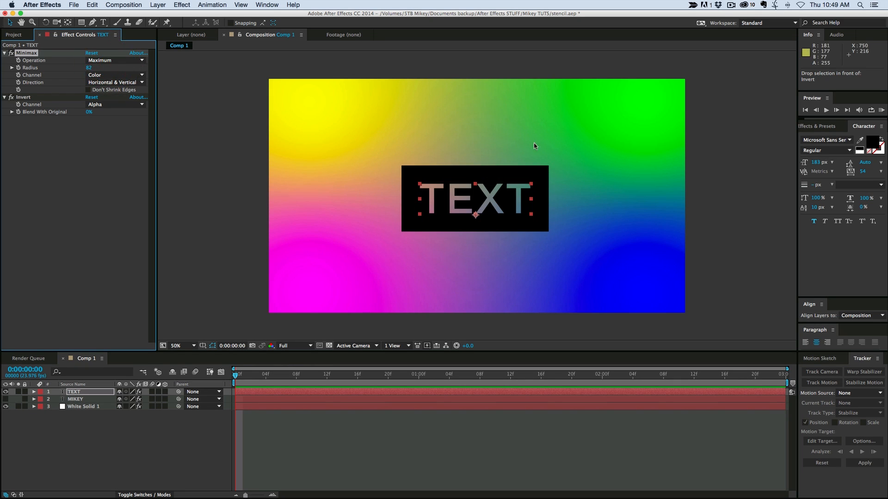
mouse_move(339, 397)
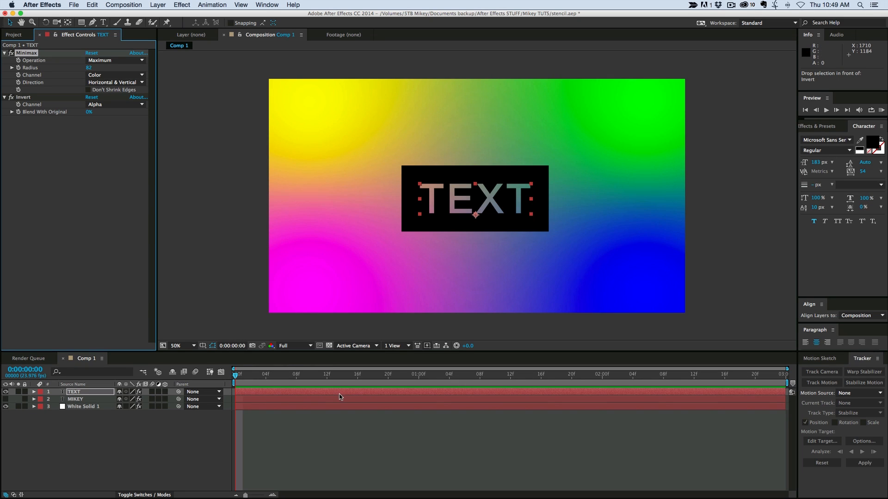
- Set the TEXT fill colour to red and lower the Minimax radius to 58
click(874, 146)
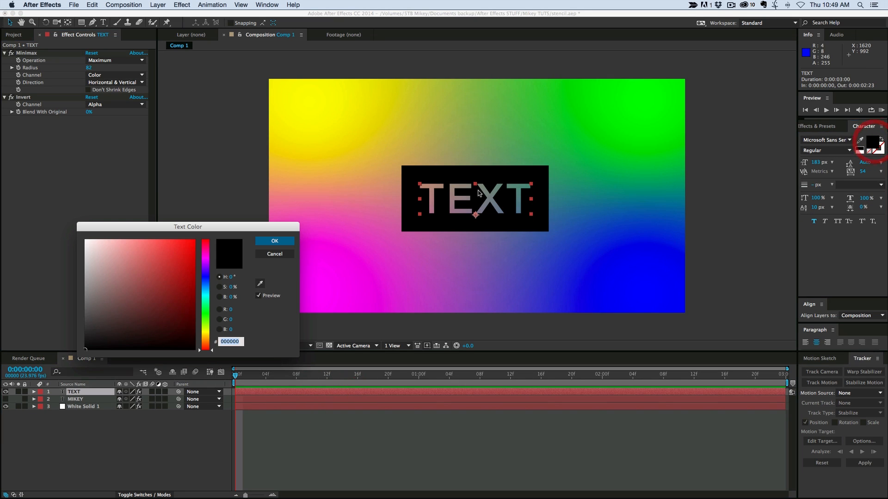
click(199, 237)
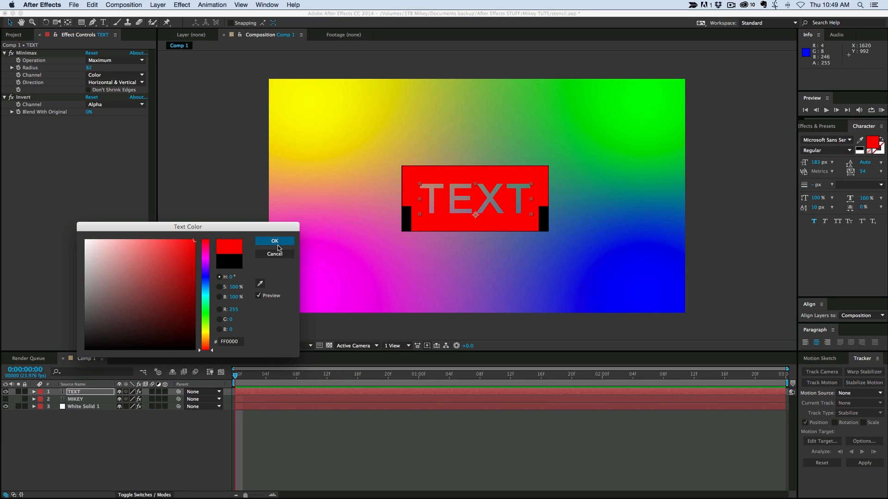
click(274, 241)
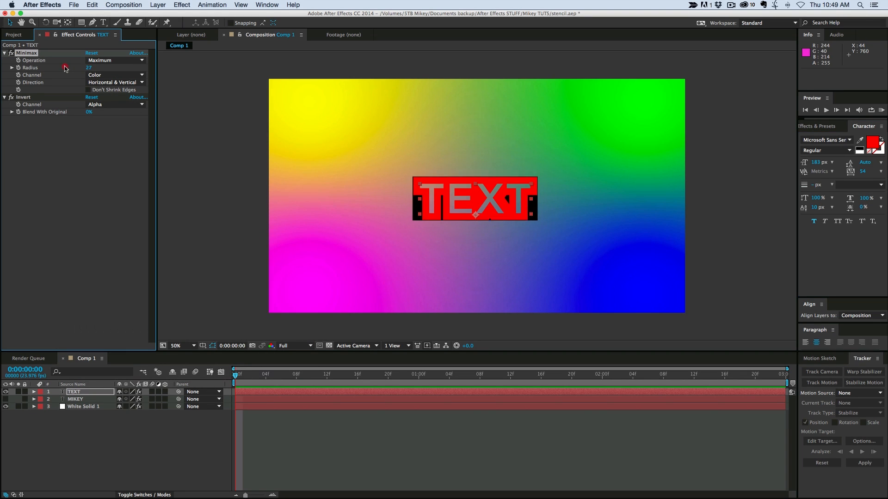
drag(89, 67, 67, 67)
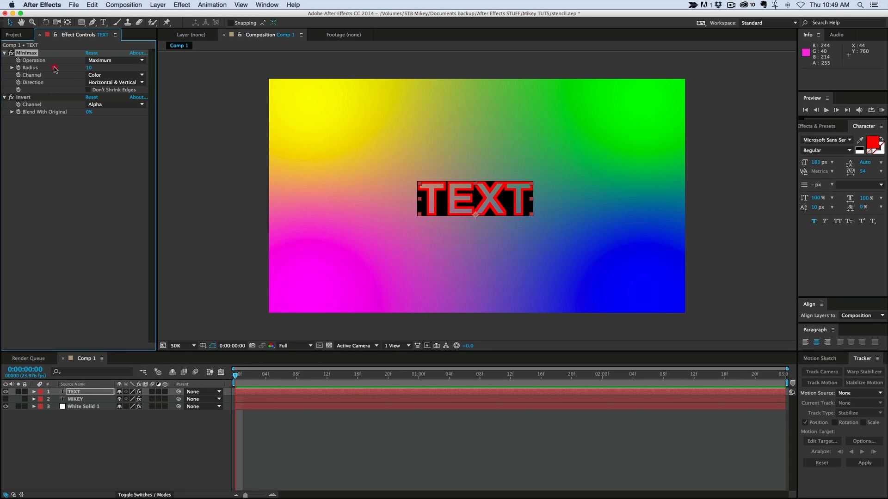
mouse_move(494, 207)
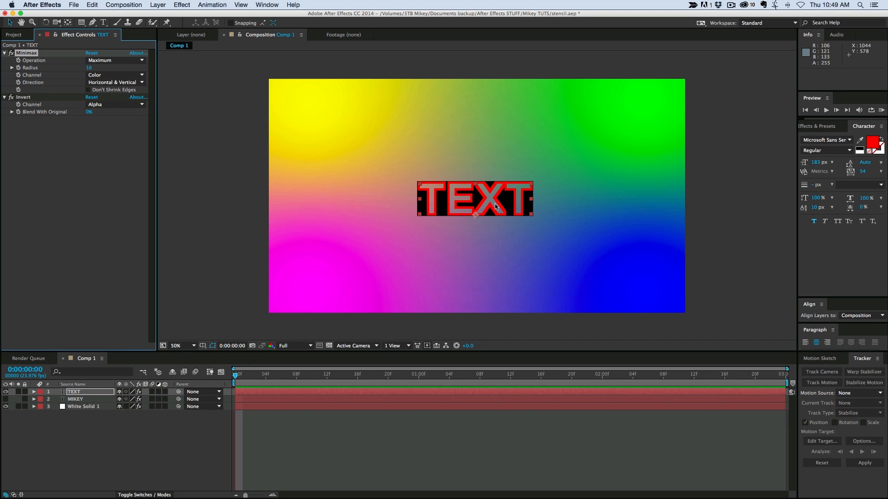
mouse_move(257, 16)
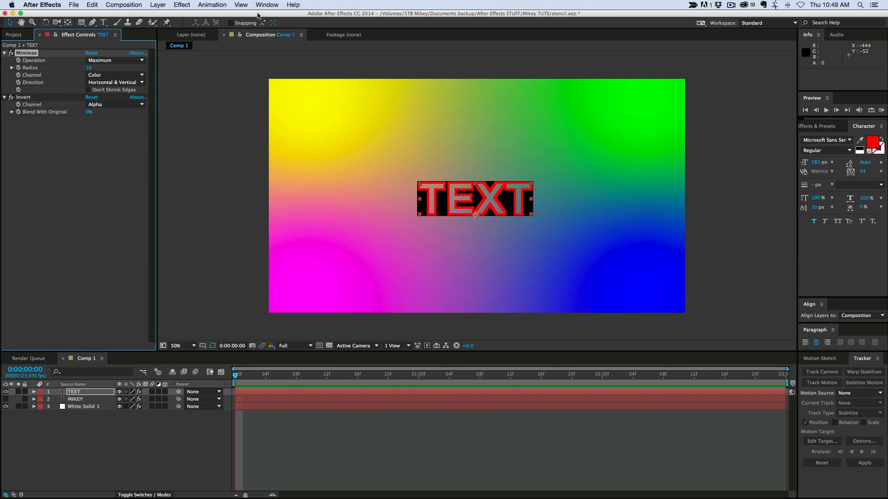
click(182, 5)
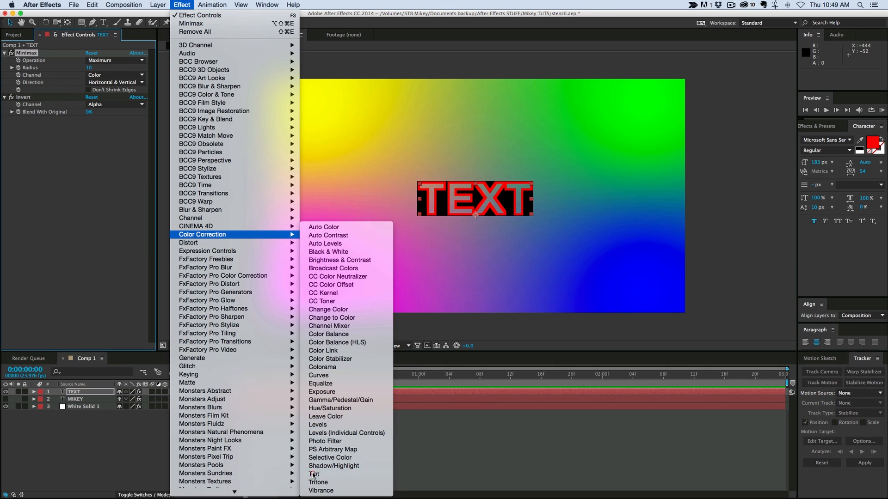
- Add a Tint effect to TEXT with Map White To set to black (000000)
click(314, 474)
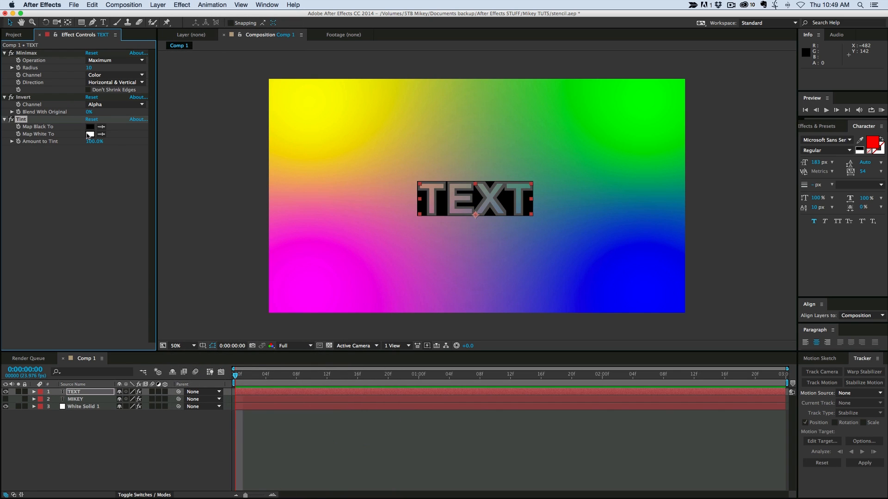
click(91, 135)
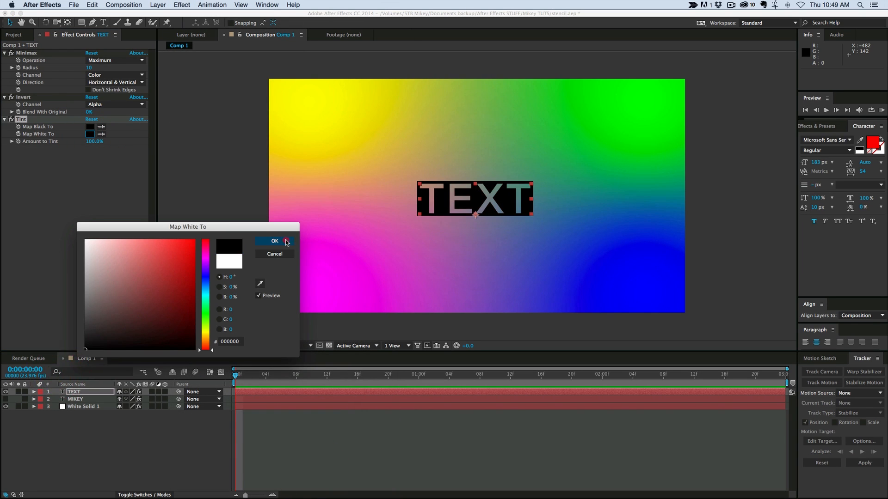
click(274, 241)
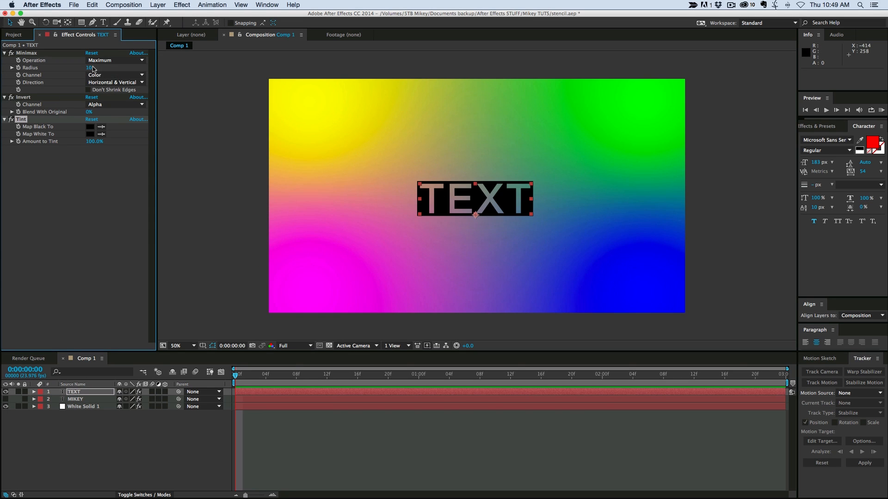
mouse_move(420, 207)
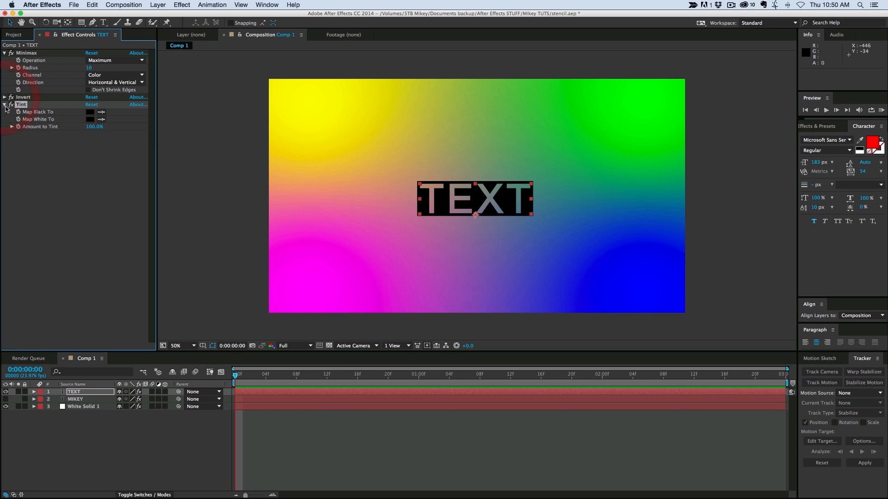
- Set Minimax 2 to Just Vertical and the first Minimax to Just Horizontal, collapsing all effects
click(5, 105)
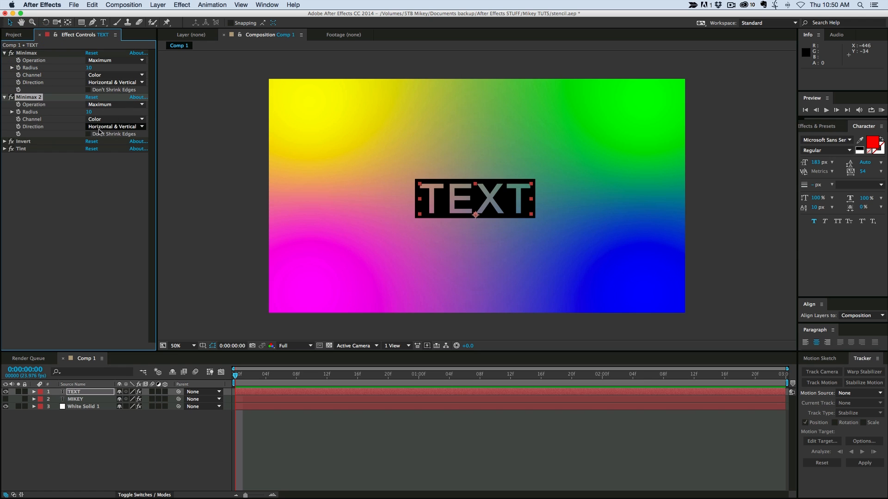
click(113, 126)
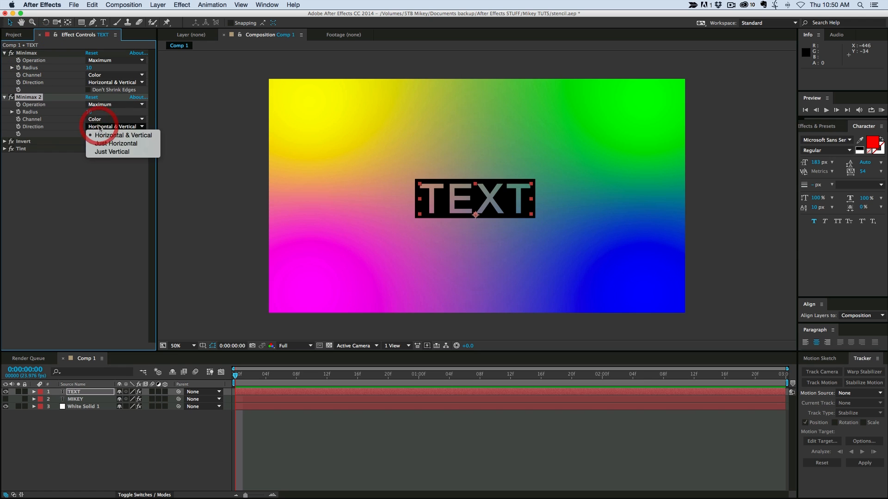
click(111, 151)
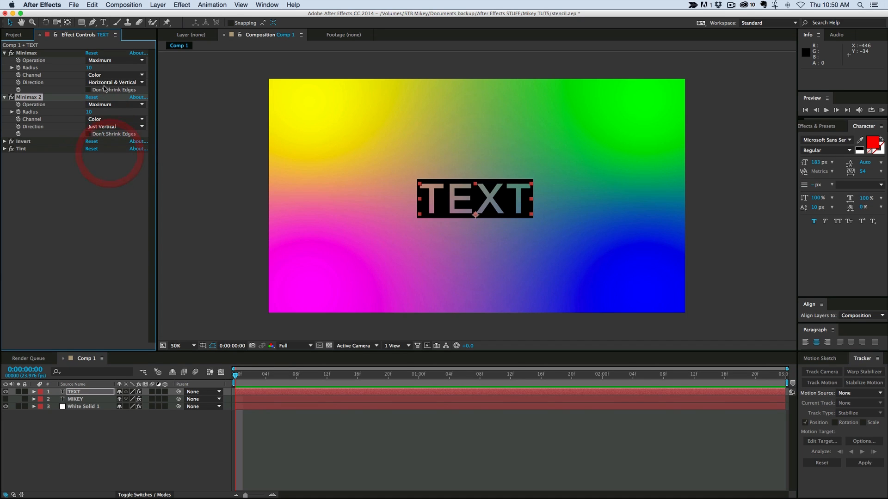
click(112, 82)
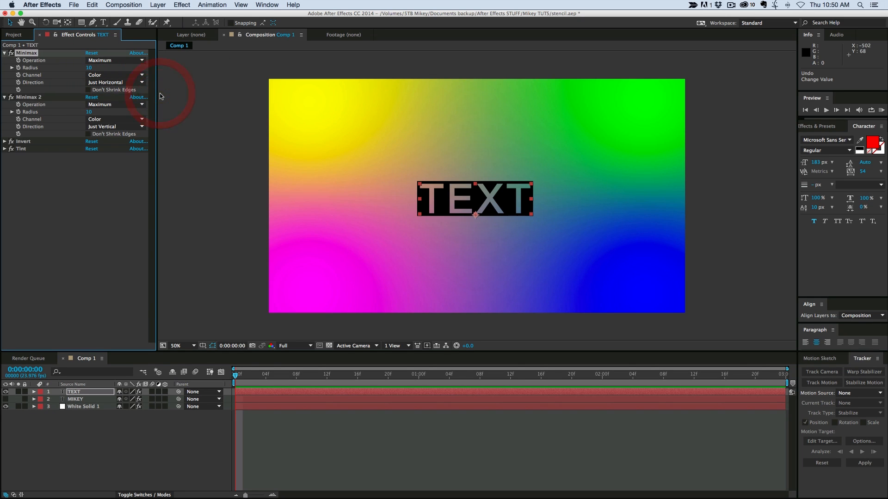
click(4, 53)
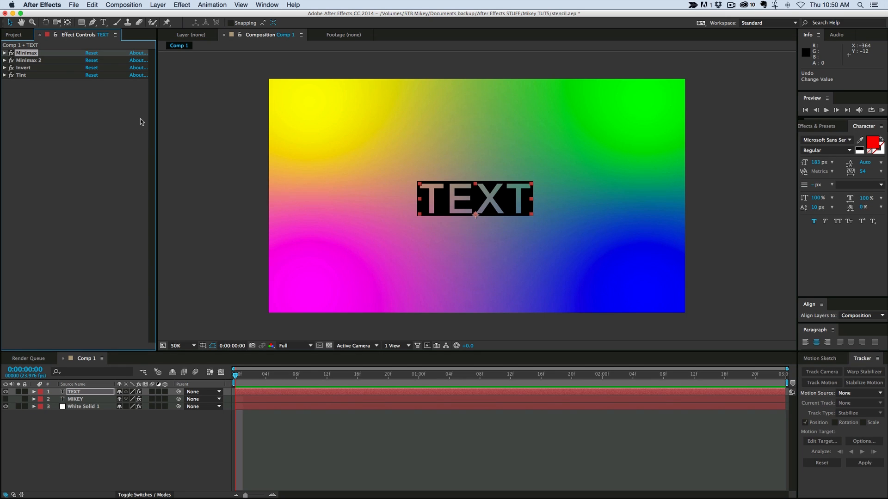
mouse_move(144, 116)
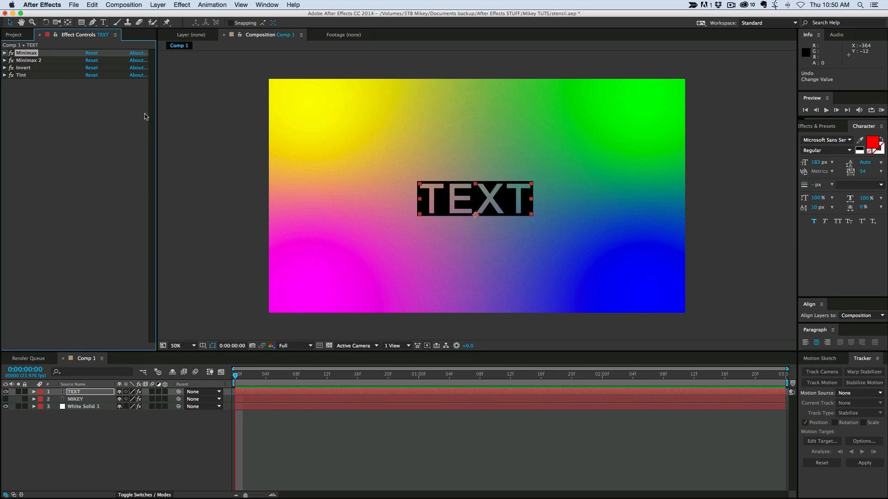
- Launch the SlimExpressionControls_v1.071_demo.jsxbin script from the Window menu and reposition its panel
click(266, 5)
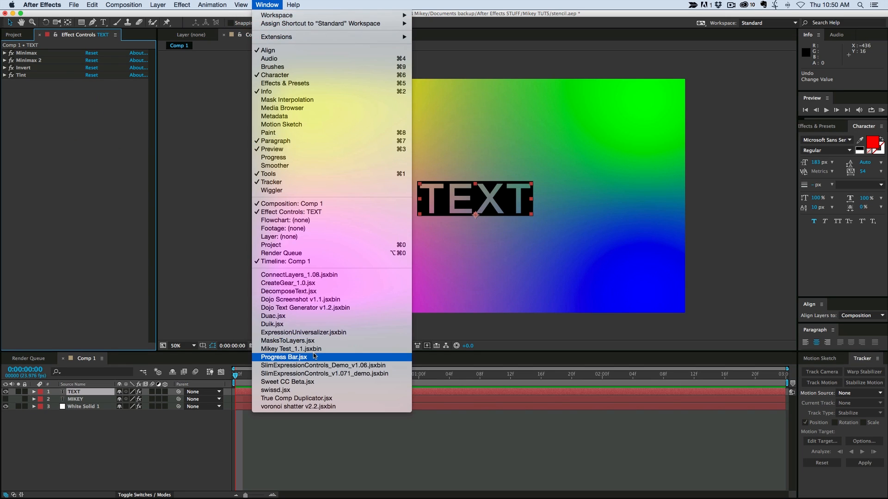
click(284, 357)
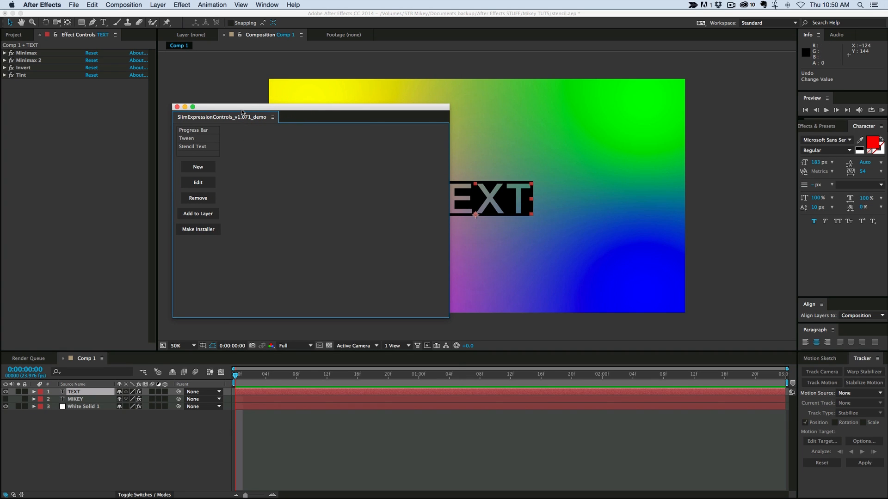
drag(238, 111, 243, 217)
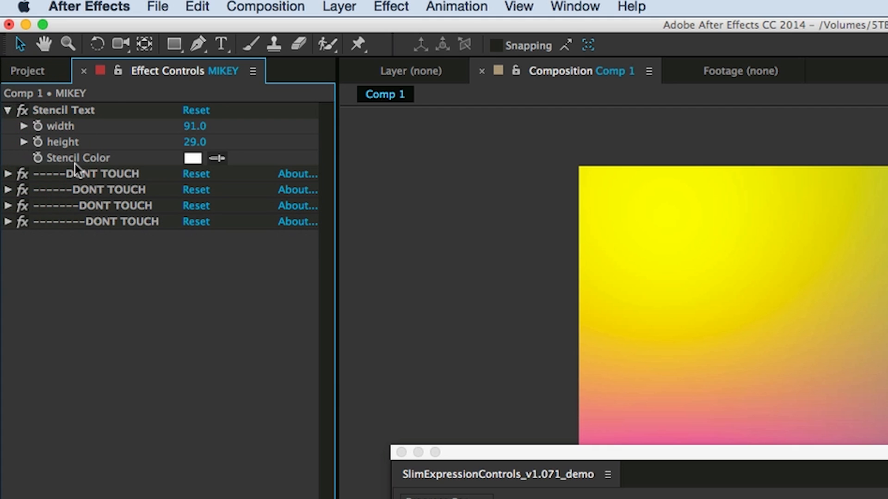
mouse_move(63, 126)
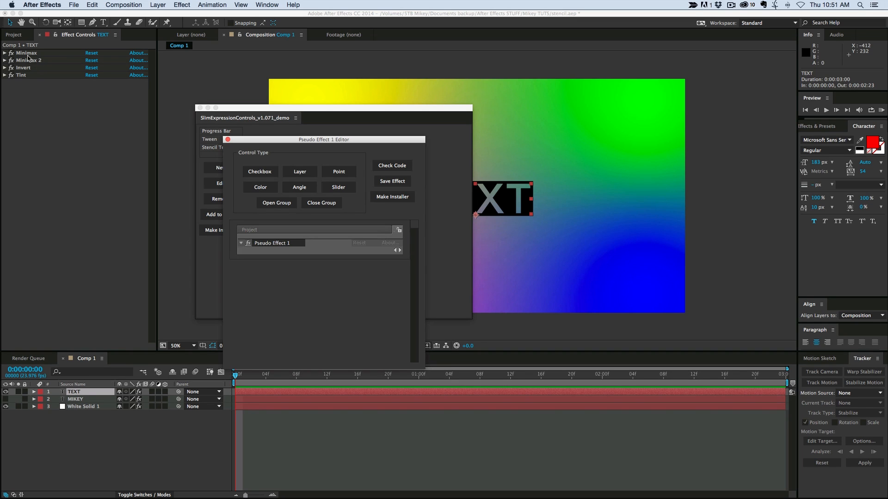
- Create a new pseudo effect in the Pseudo Effect Editor and rename it Stencil
click(259, 187)
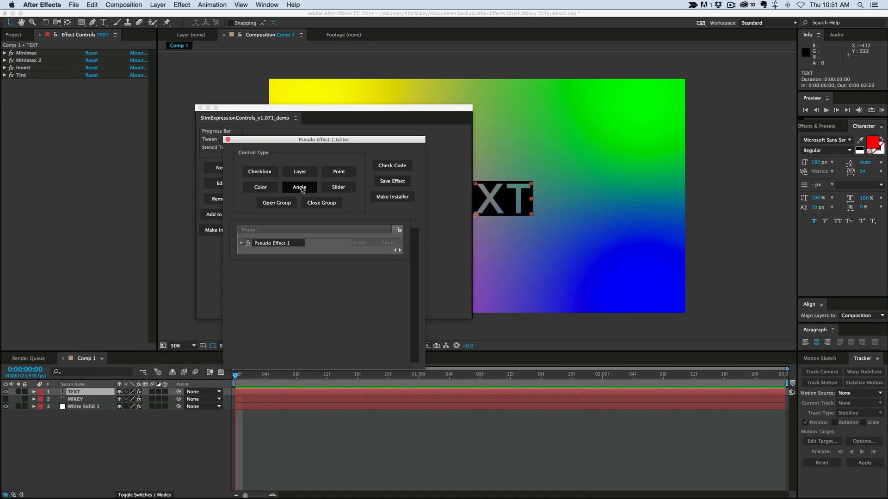
click(299, 171)
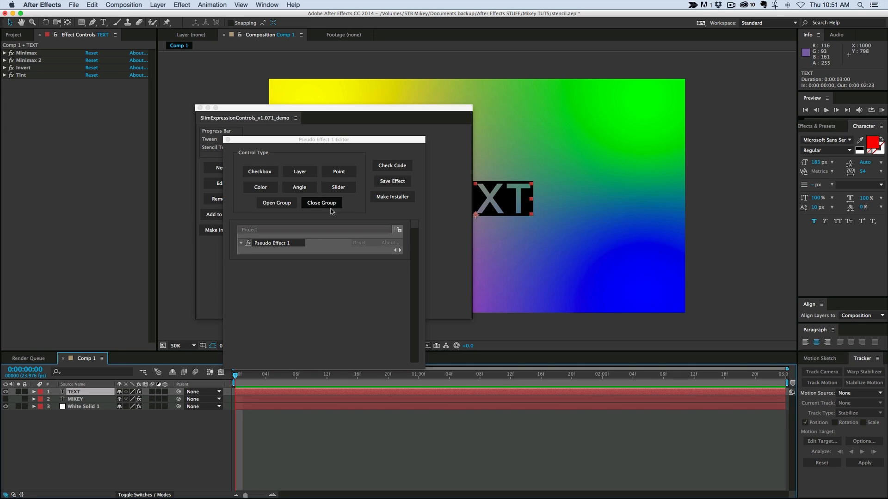
mouse_move(295, 198)
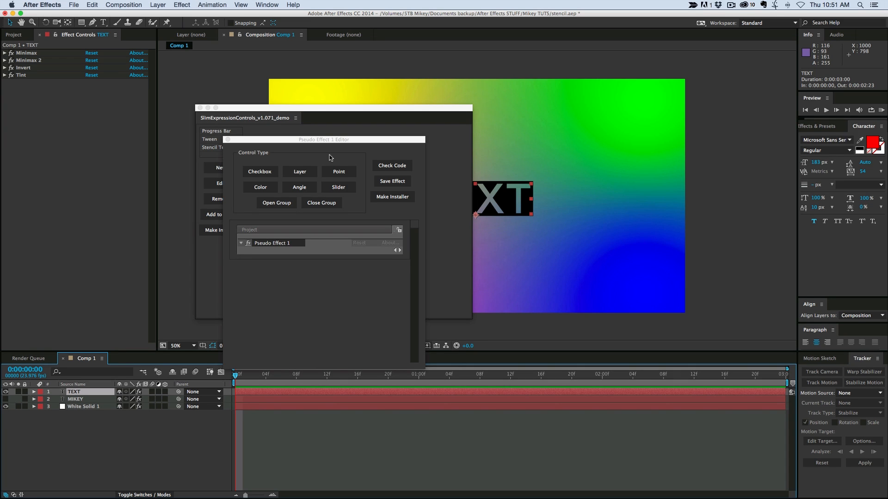
double_click(272, 243)
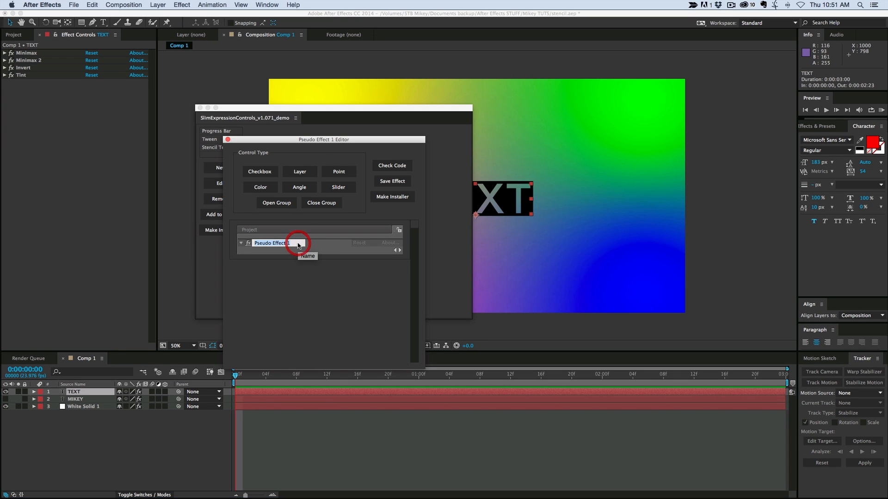
text(Stencil)
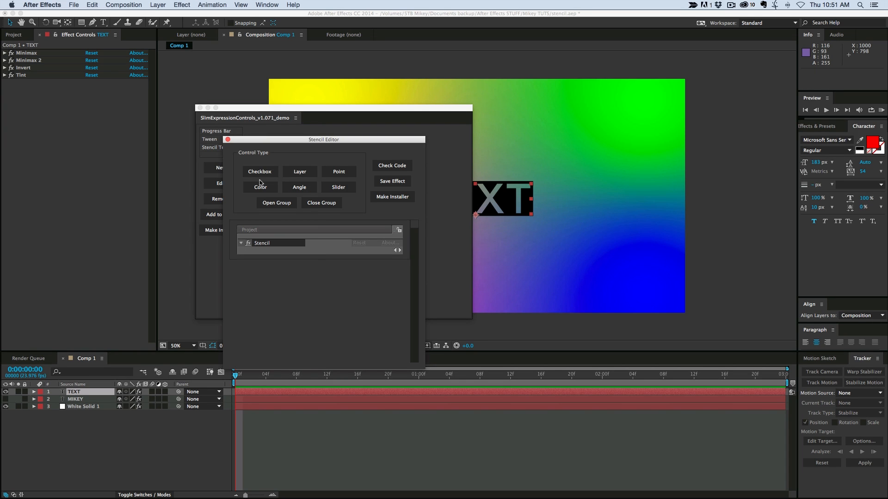
- Add two slider controls and a colour control to the Stencil pseudo effect
click(337, 186)
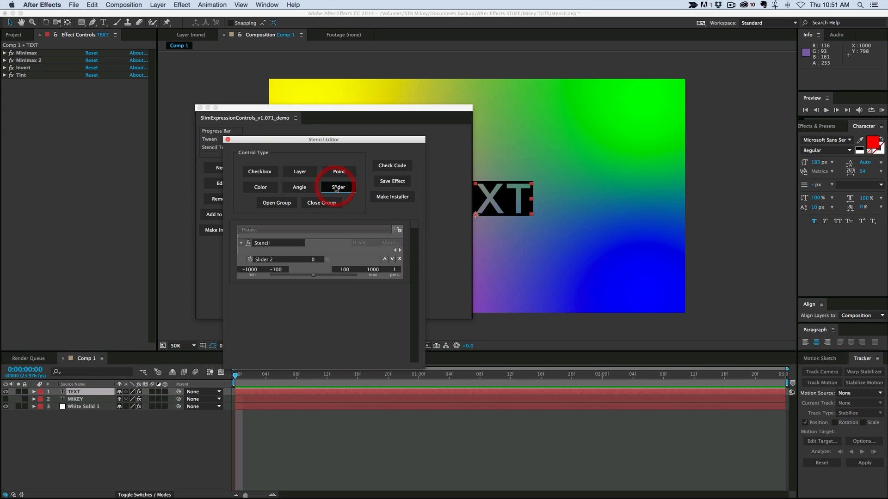
click(338, 187)
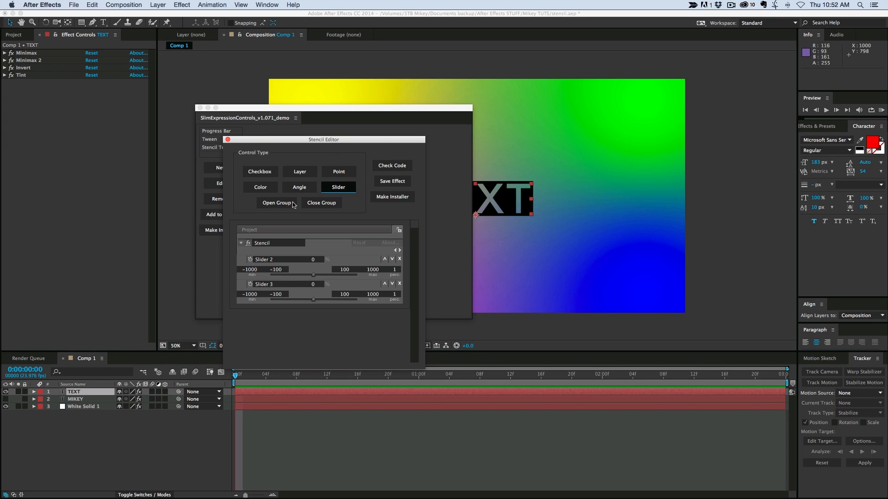
click(260, 187)
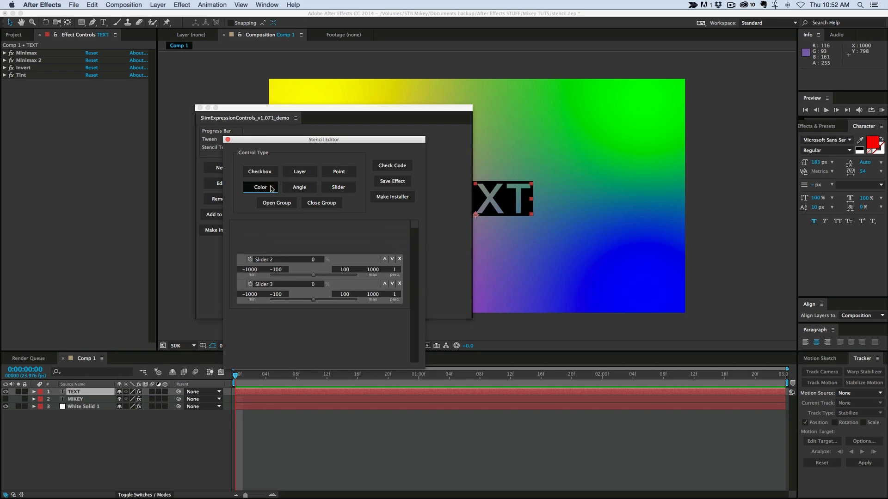
- Rename the controls Width, Height and Stencil Color
click(260, 187)
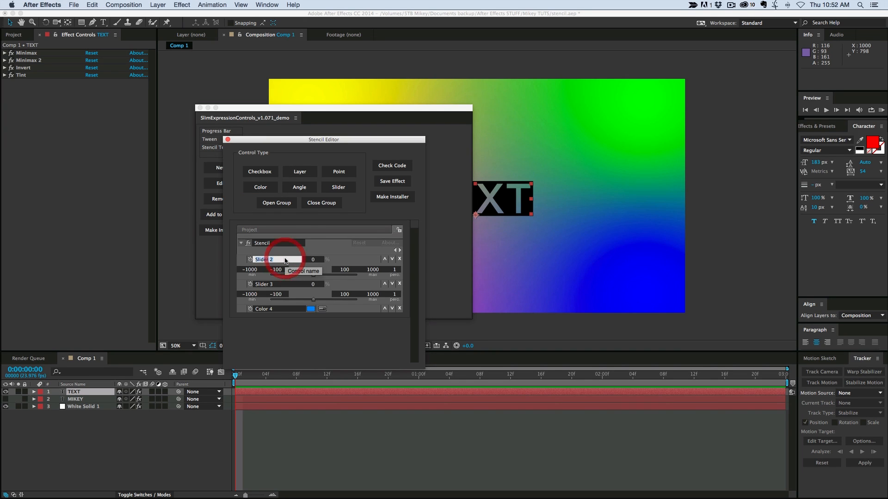
text(Wl)
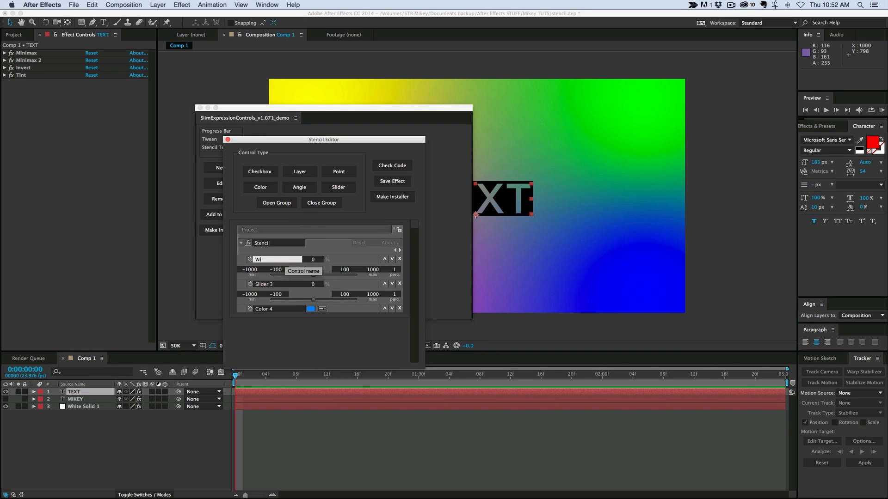
click(266, 284)
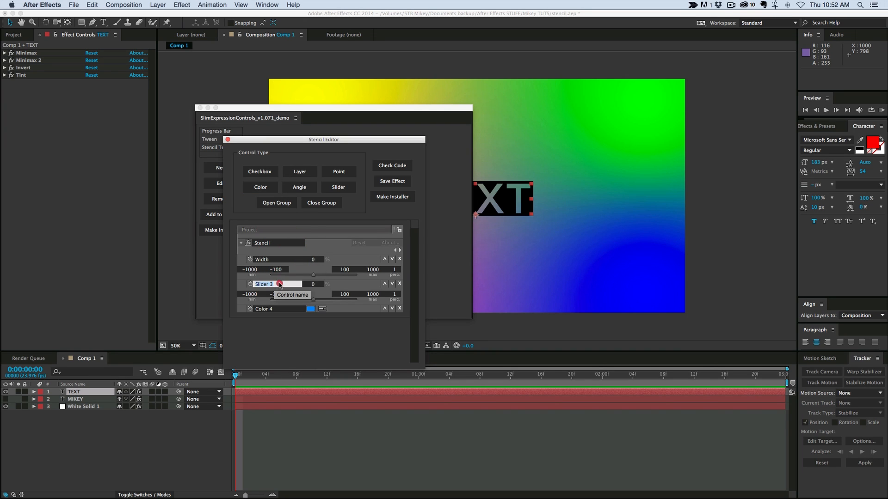
text(H)
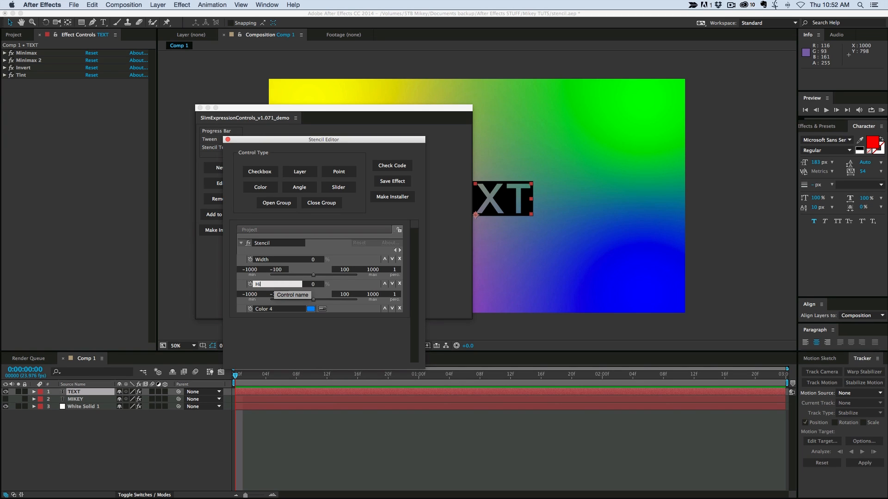
text(eight)
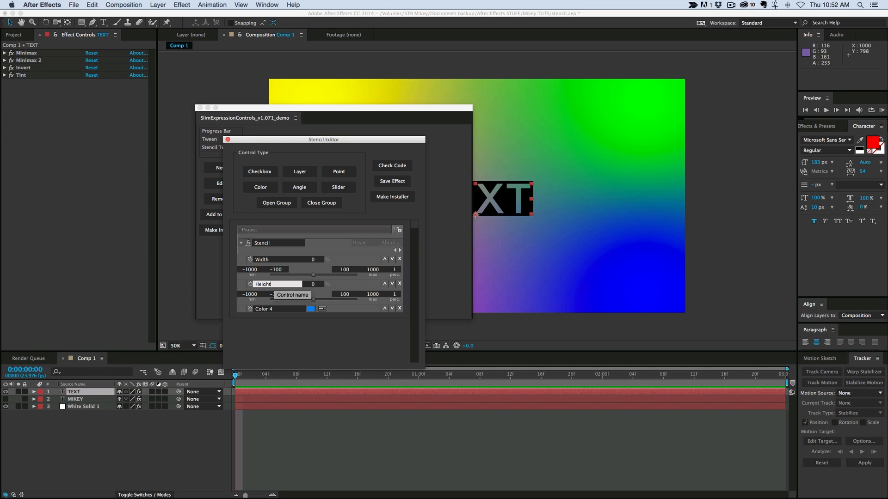
click(278, 308)
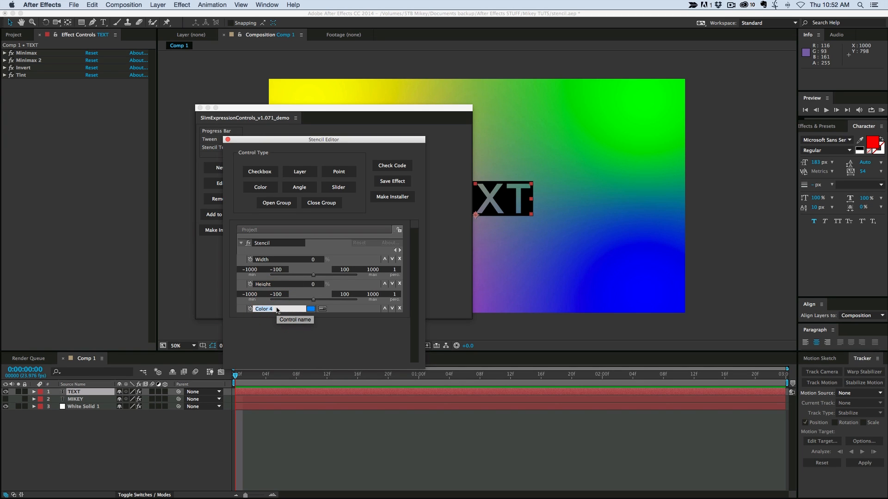
text(Ste)
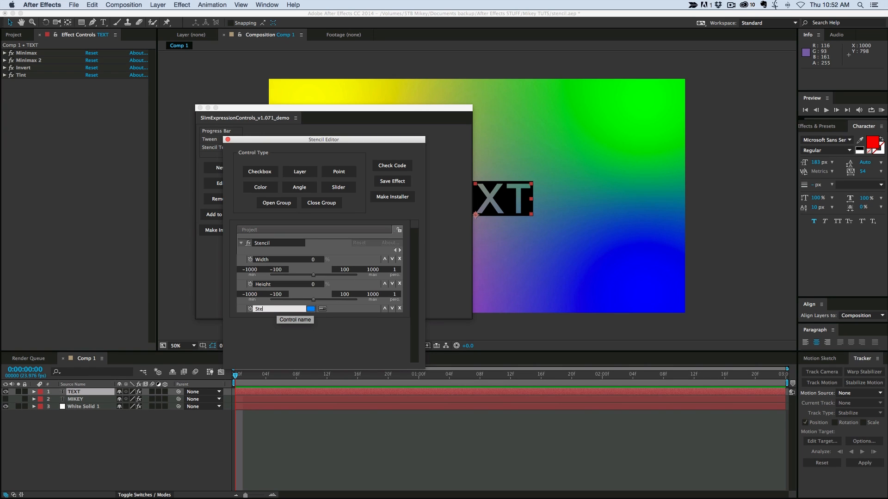
text(Stencil Color)
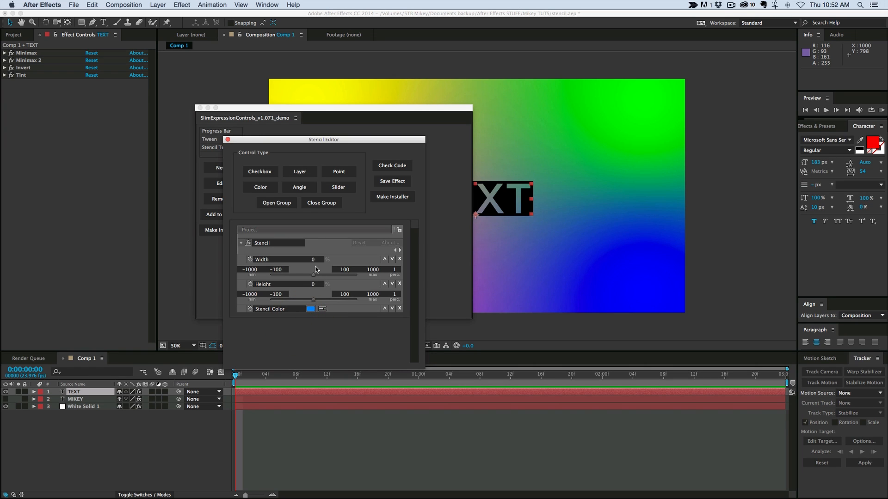
mouse_move(292, 277)
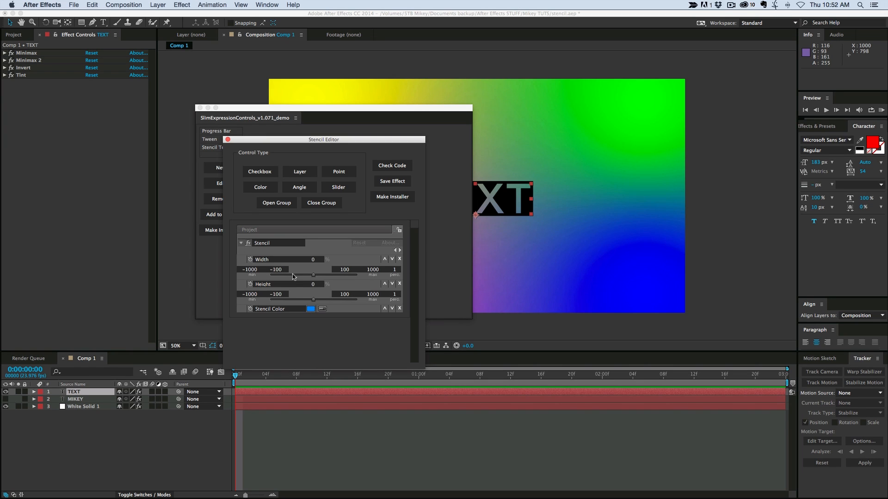
mouse_move(263, 273)
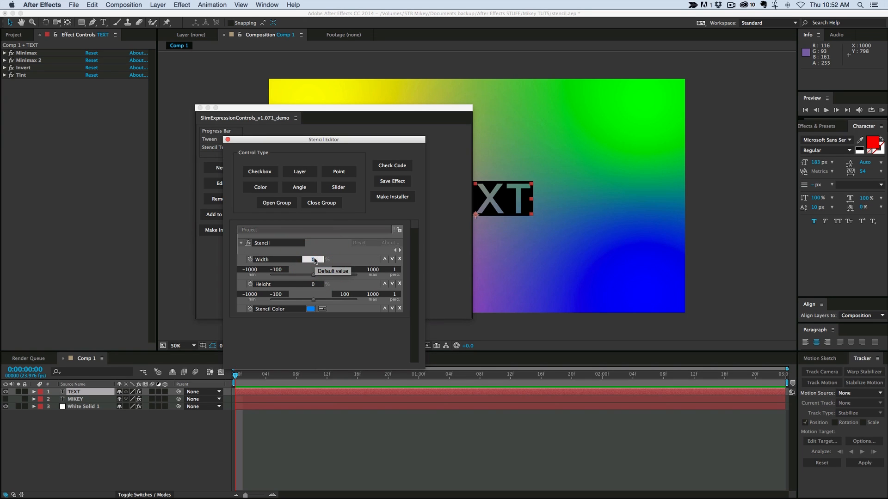
- Enter 10 as the Width slider's default value
click(313, 259)
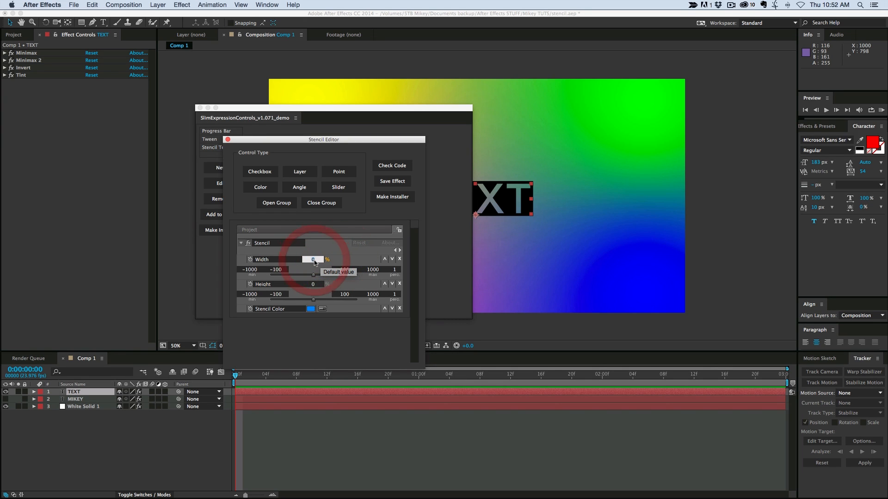
text(10)
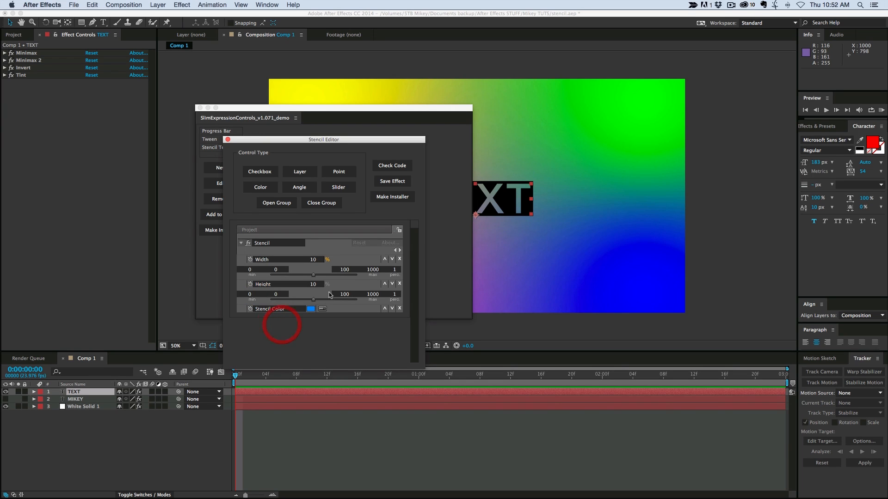
mouse_move(345, 272)
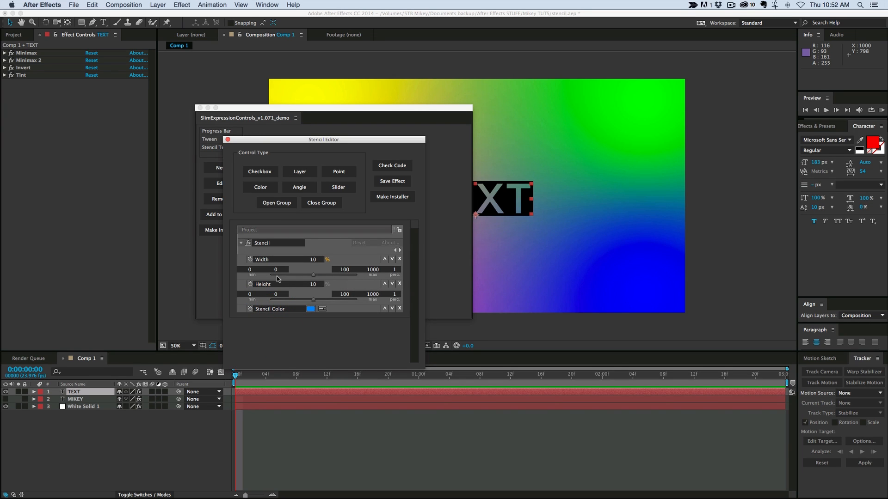
mouse_move(372, 275)
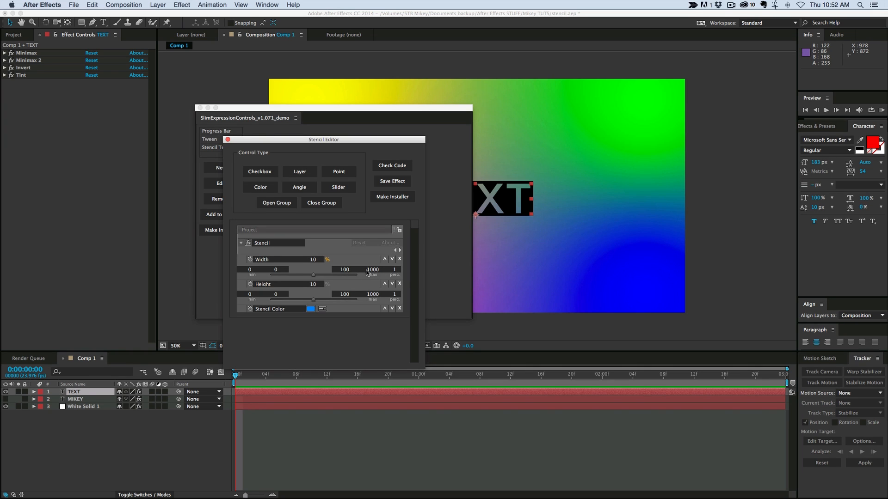
mouse_move(358, 280)
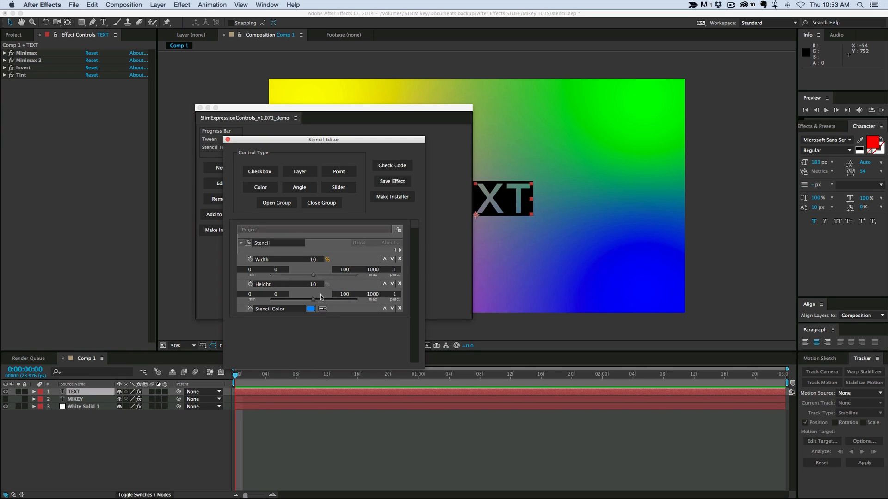
mouse_move(323, 311)
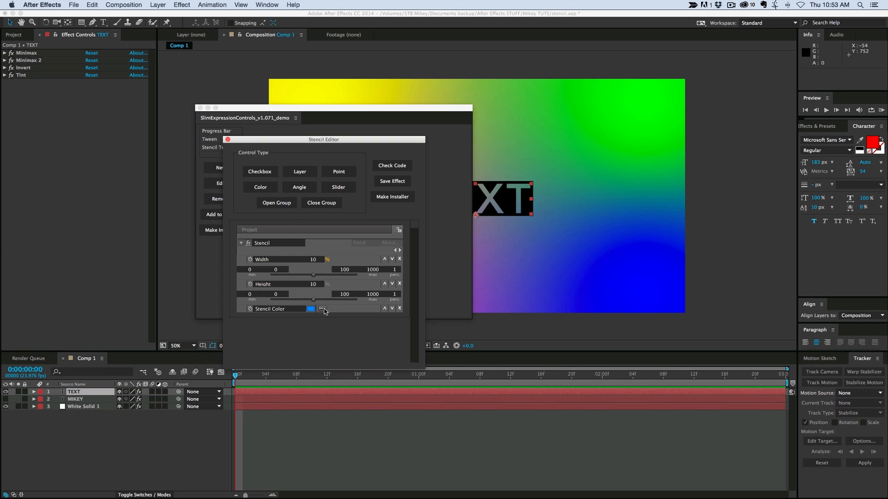
- Default the Stencil Color to black, then save and install the Stencil pseudo-effect
click(325, 309)
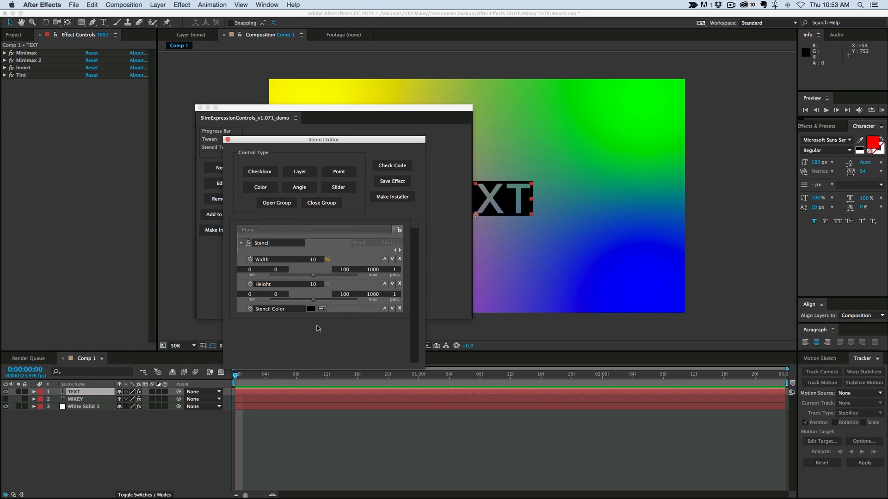
mouse_move(334, 262)
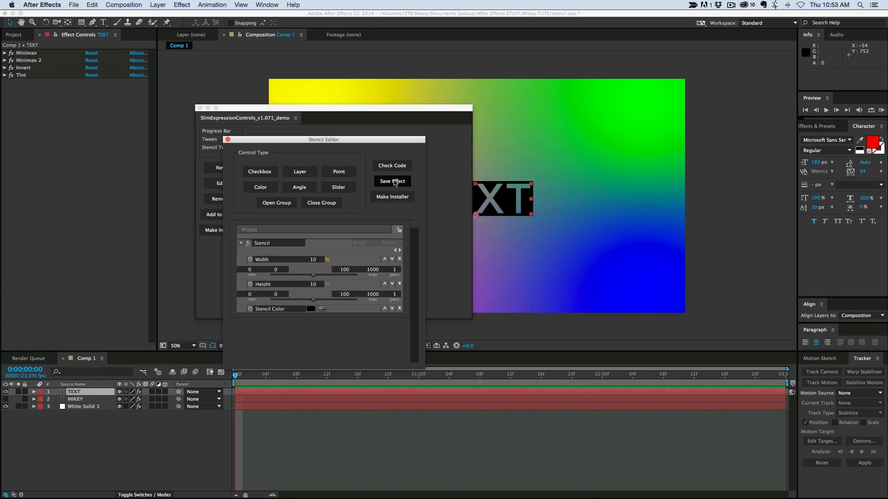
click(392, 181)
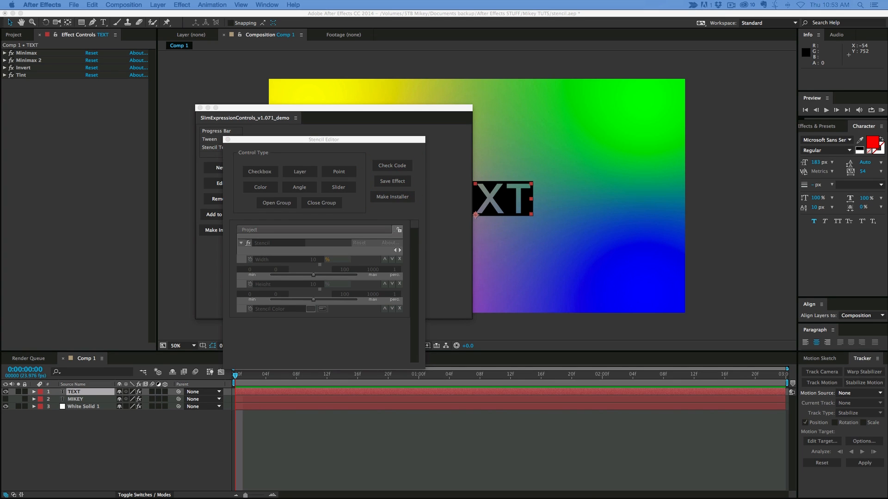
click(392, 196)
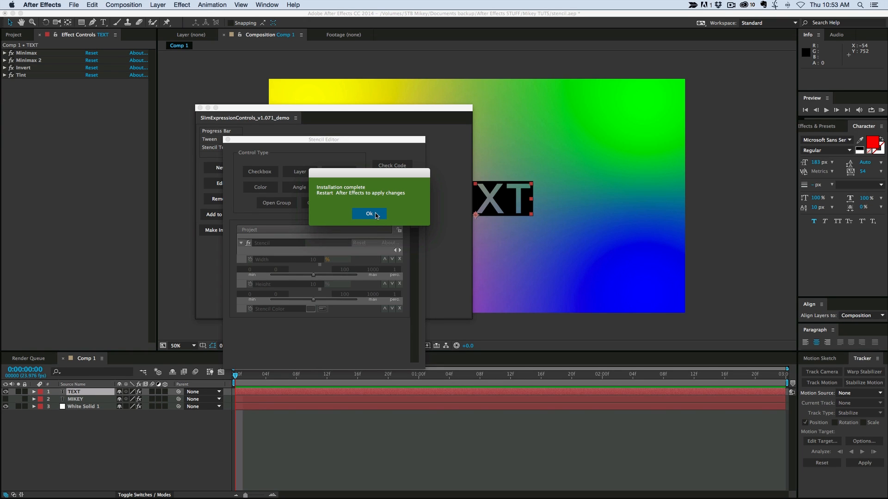
- Dismiss the install notice, reopen stencil.aep from recent projects, and relaunch SlimExpressionControls
click(369, 214)
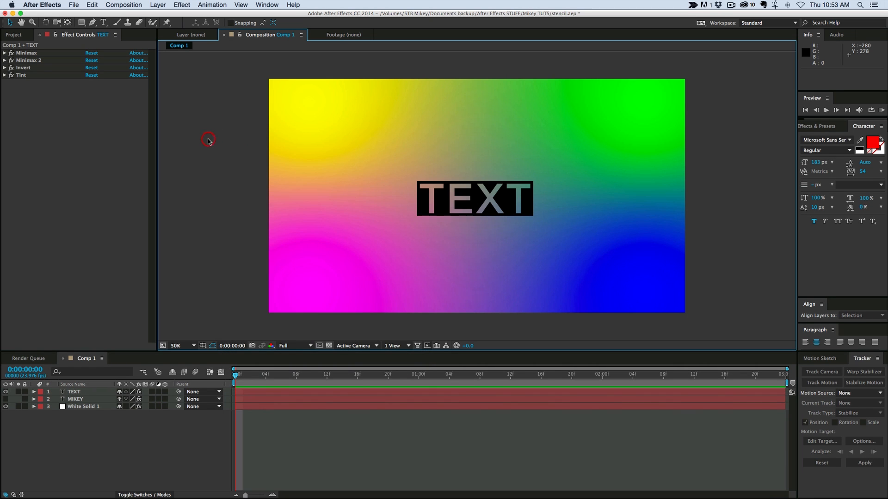
mouse_move(210, 146)
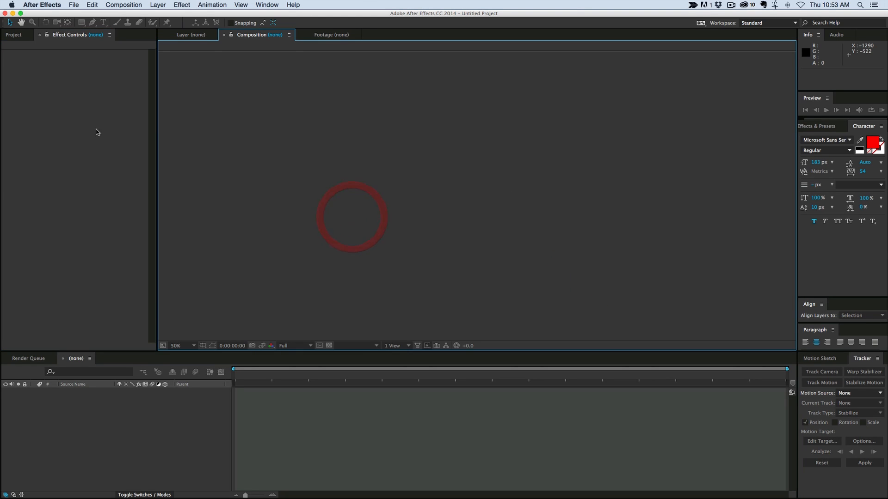
click(42, 4)
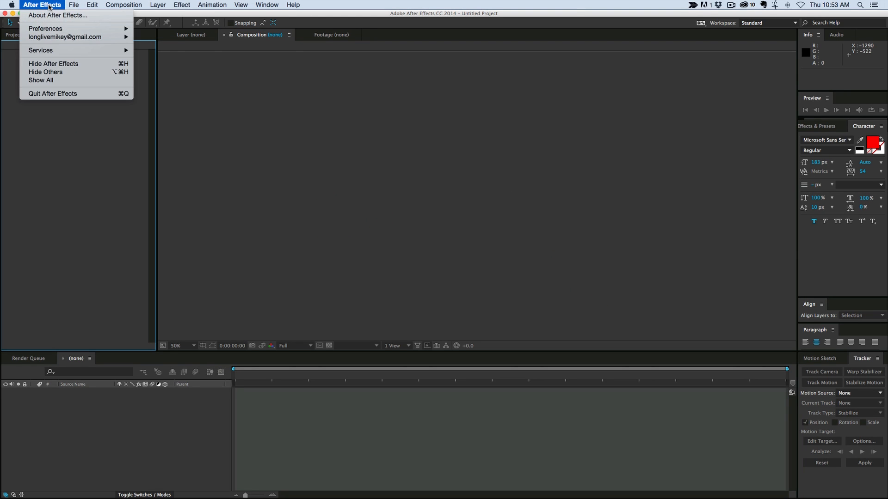
click(73, 5)
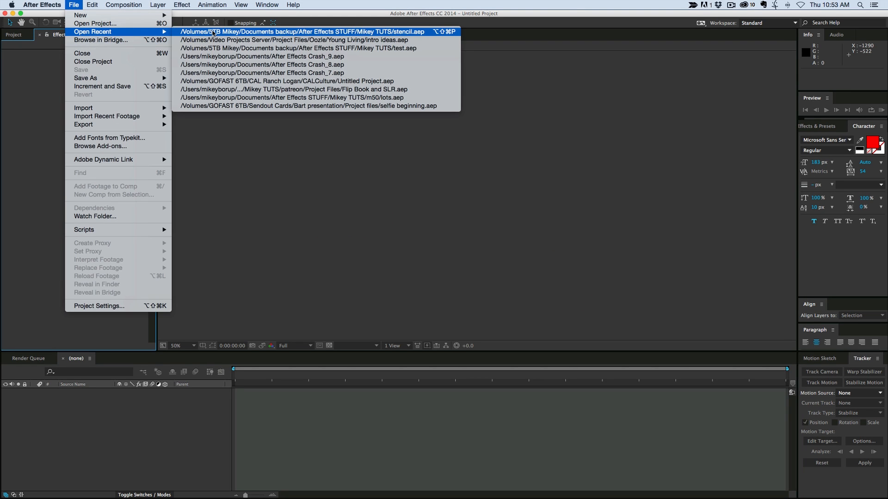
click(320, 31)
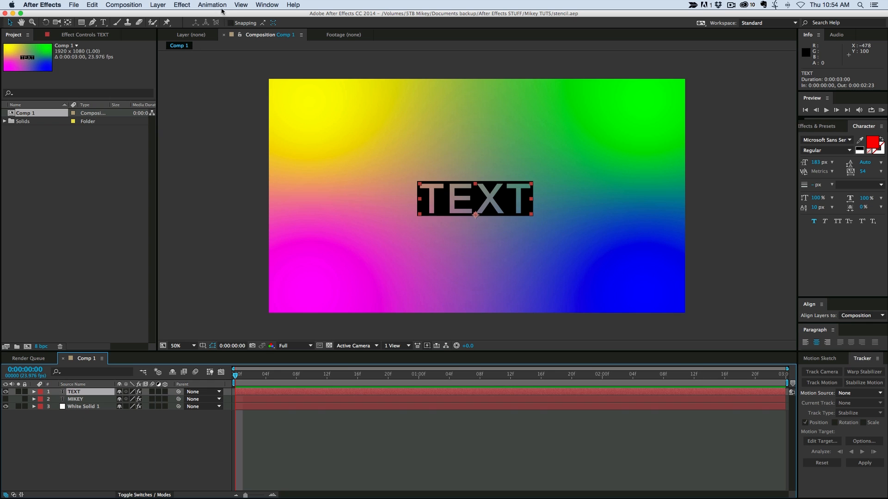
click(267, 5)
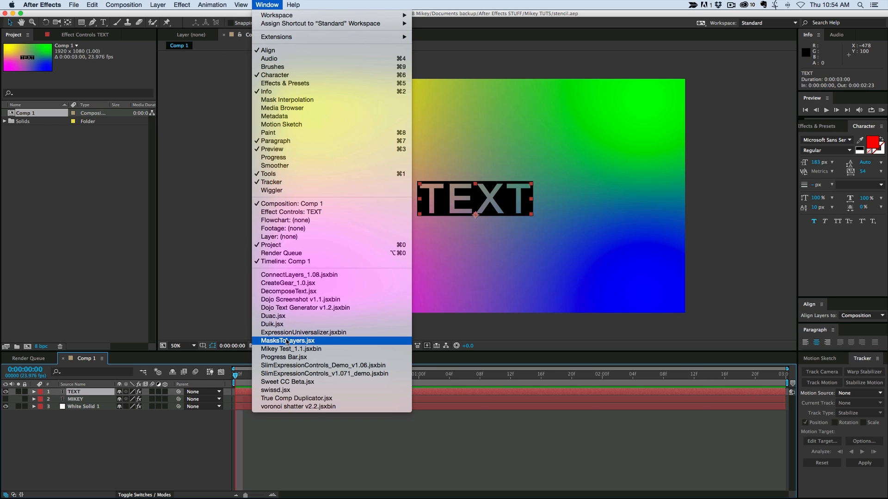
click(324, 373)
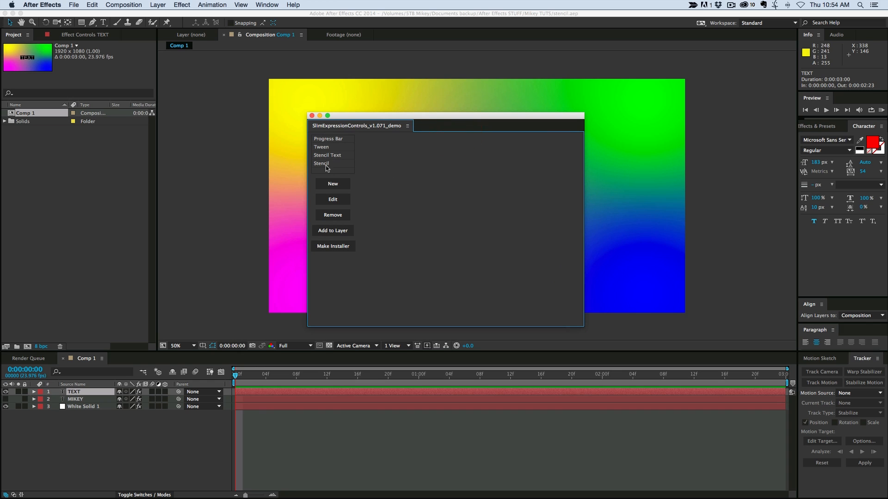
- Apply the Stencil pseudo-effect to the TEXT layer and move the controls panel off the composition
click(331, 164)
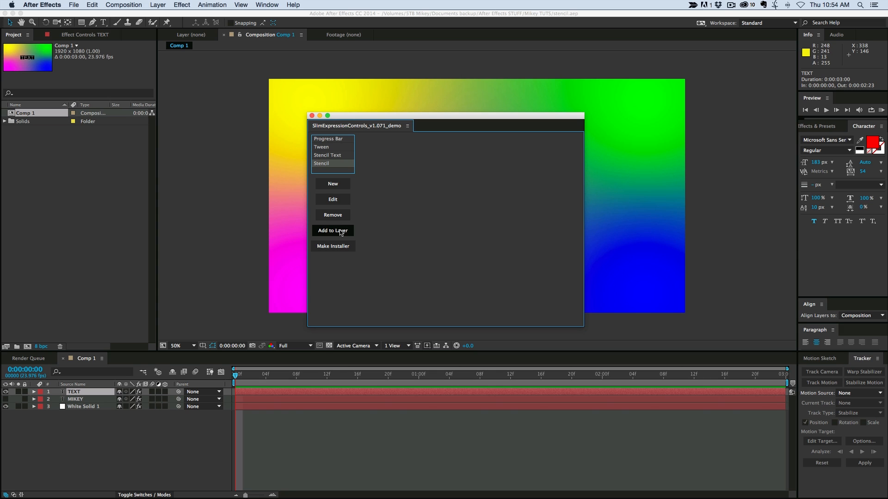
click(333, 230)
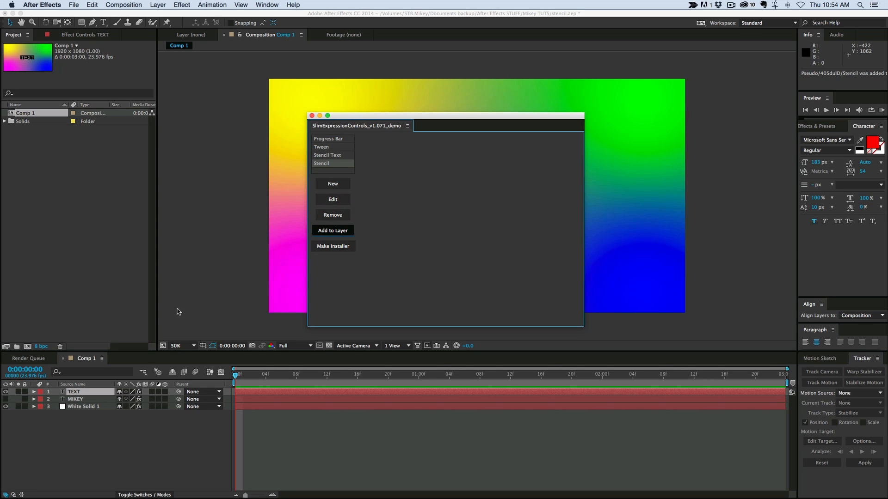
drag(444, 125, 651, 253)
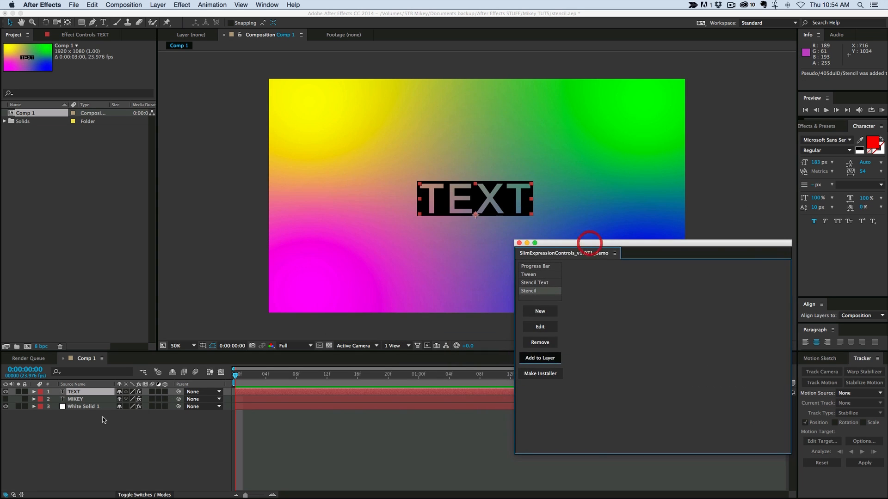
click(84, 34)
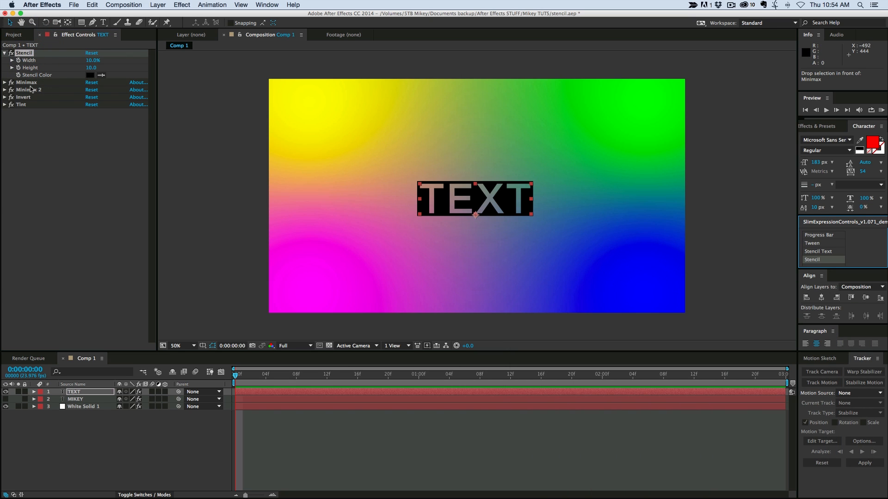
- Expand the Minimax settings to show the expression-driven Radius, then hide the timeline effect details
click(26, 83)
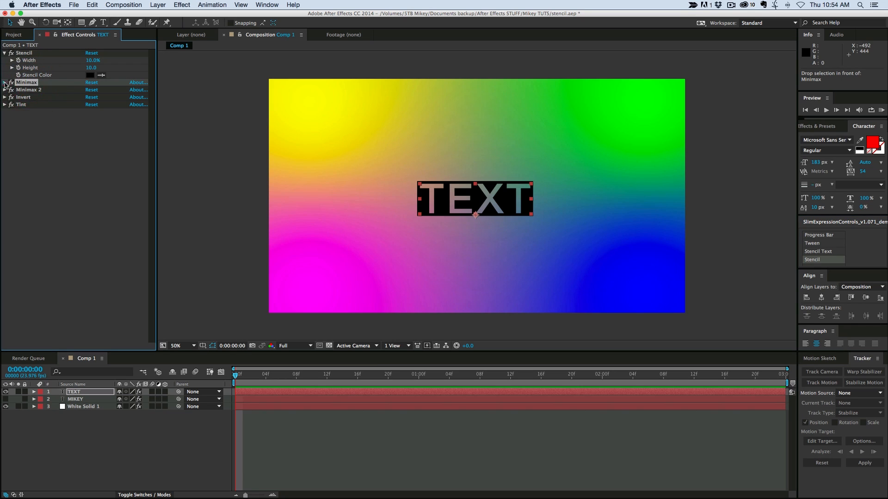
click(5, 82)
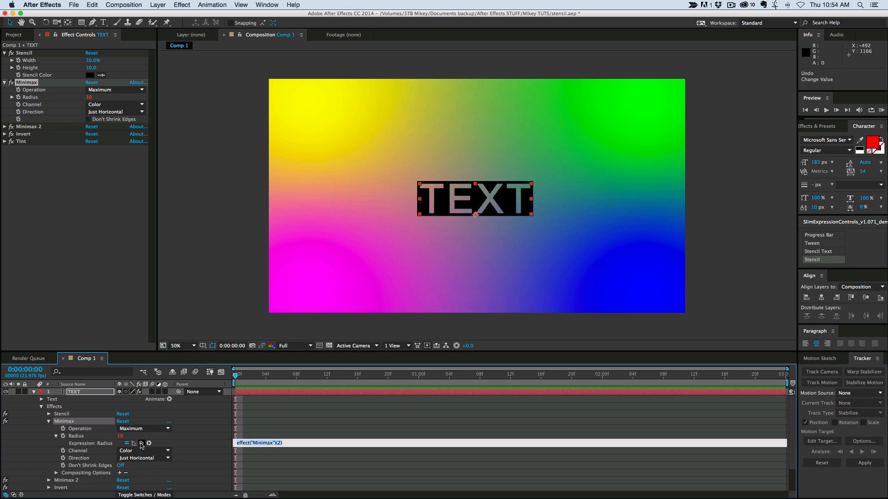
mouse_move(141, 444)
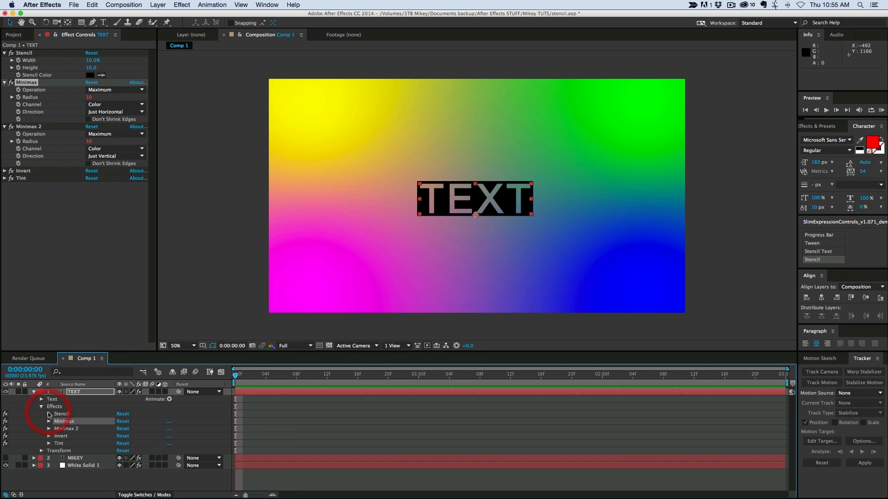
click(49, 444)
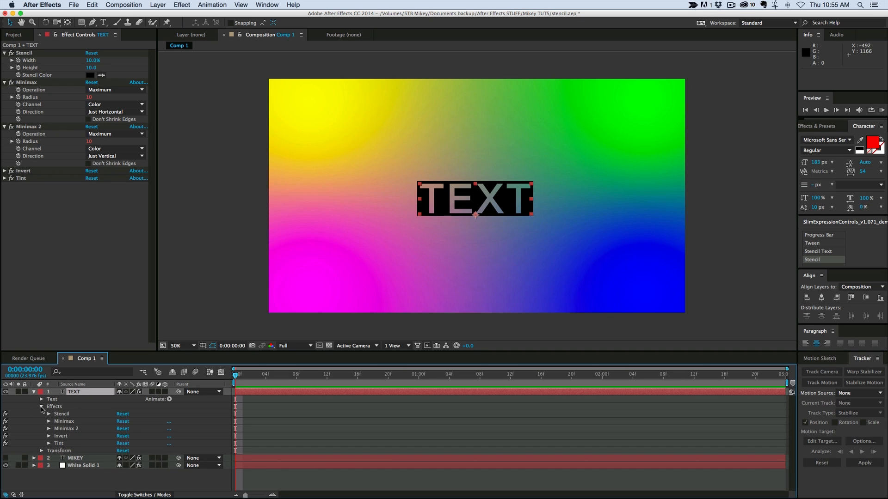
- Collapse the Minimax effects and set the Stencil Color to white
click(41, 406)
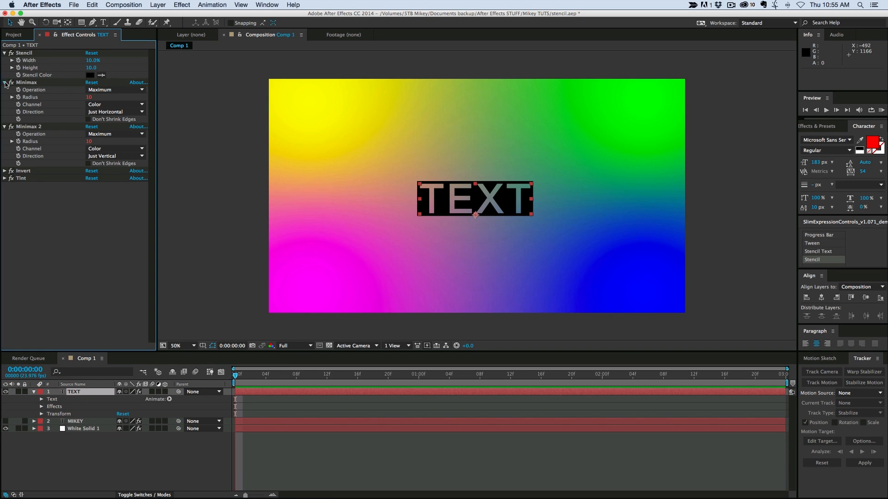
click(5, 82)
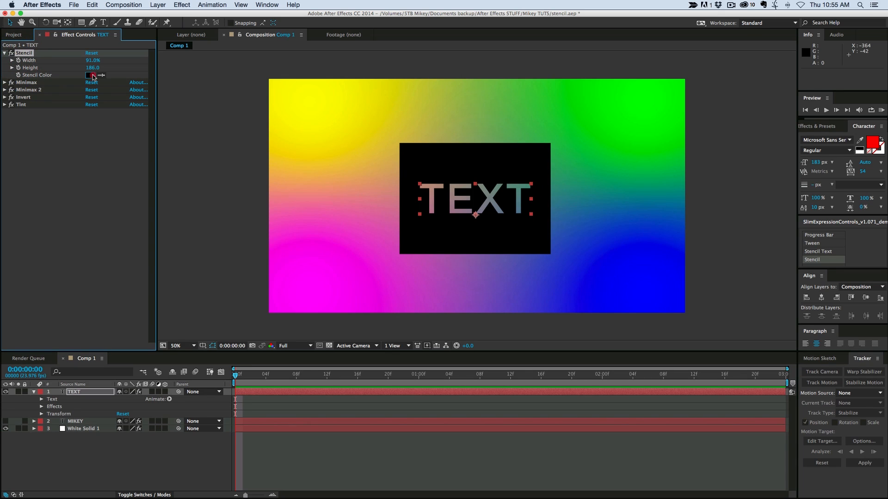
click(89, 75)
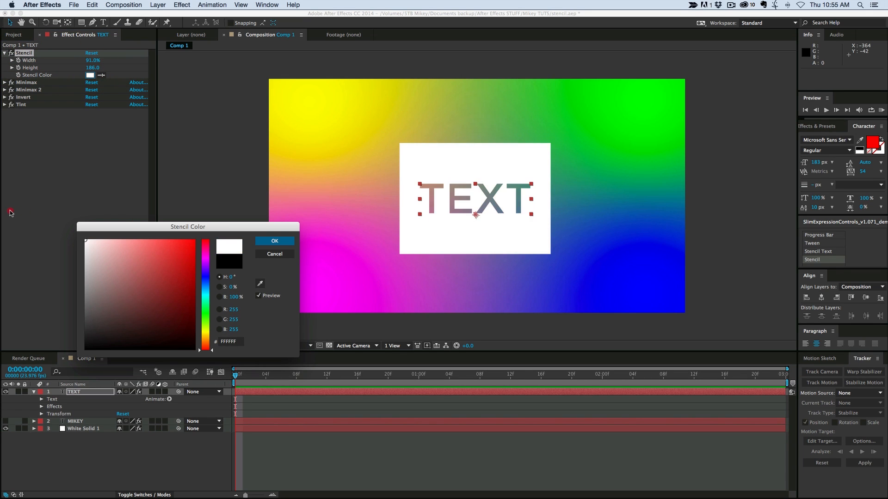
click(274, 241)
text(STENCIL)
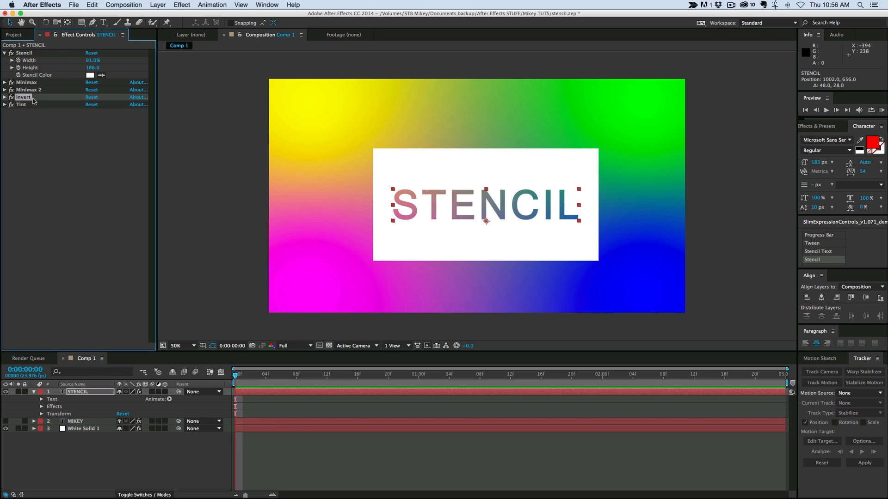
- Rename the Minimax effect to '---DONT TOUCH'
click(26, 82)
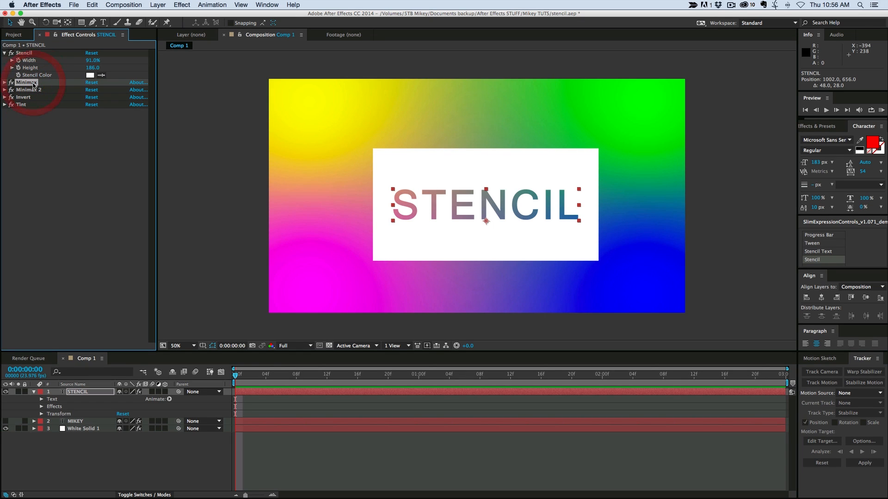
text(---DONT TOUCH)
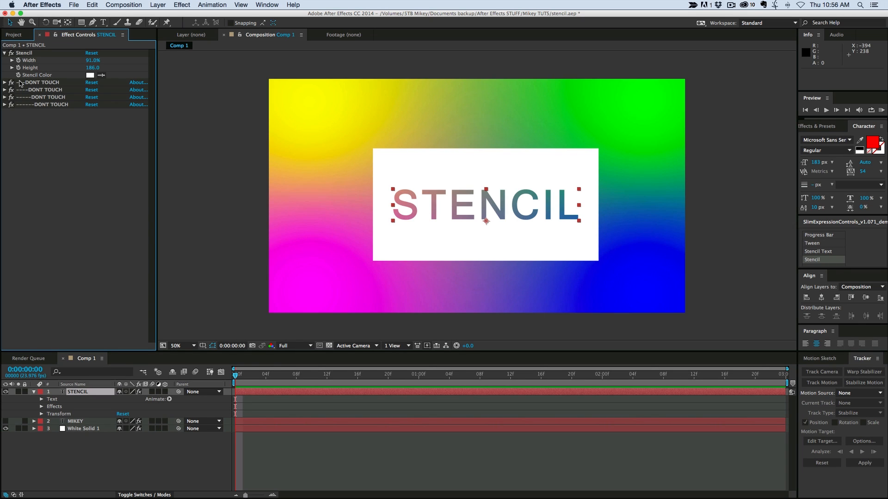
mouse_move(73, 111)
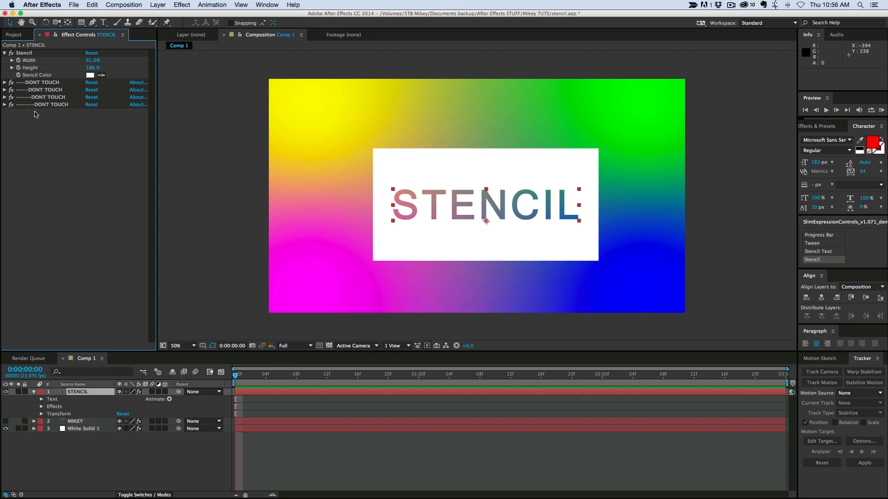
mouse_move(58, 87)
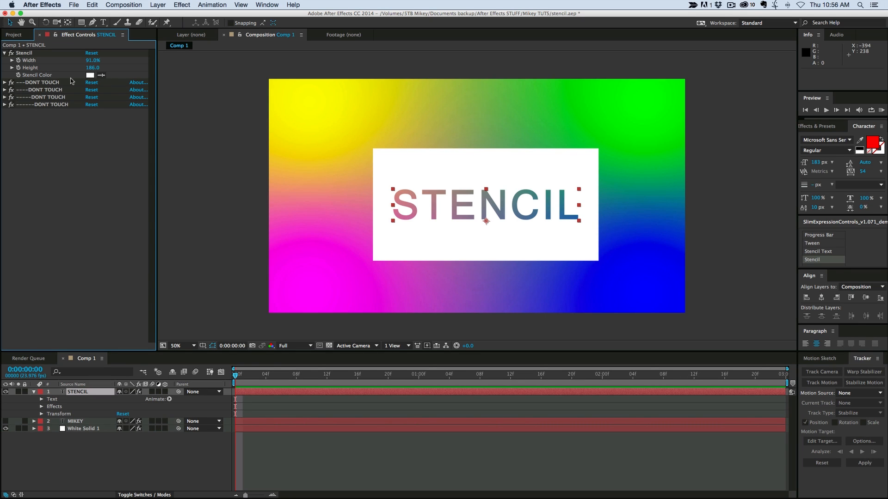
mouse_move(60, 90)
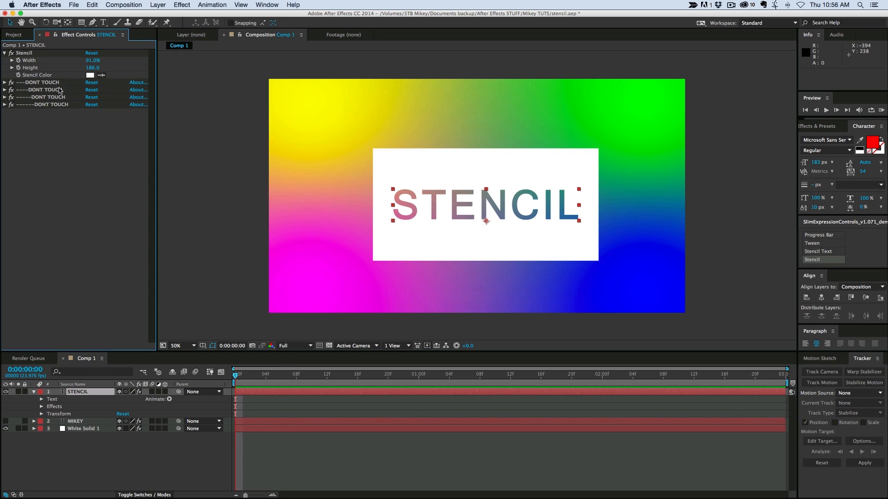
mouse_move(75, 120)
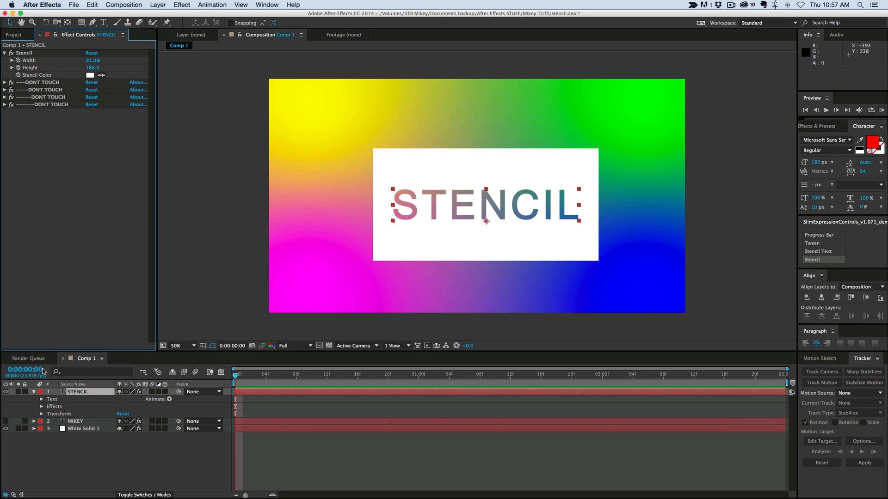
- Save the layer's stencil effects as an animation preset
click(41, 407)
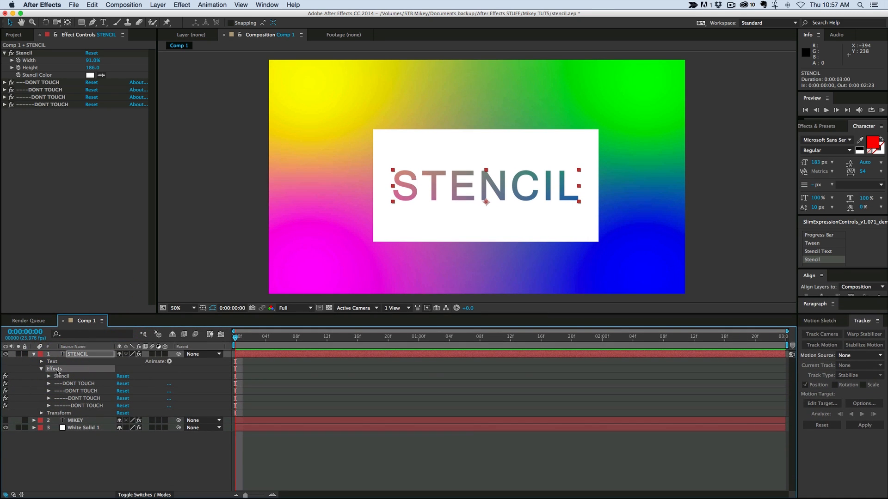
click(212, 5)
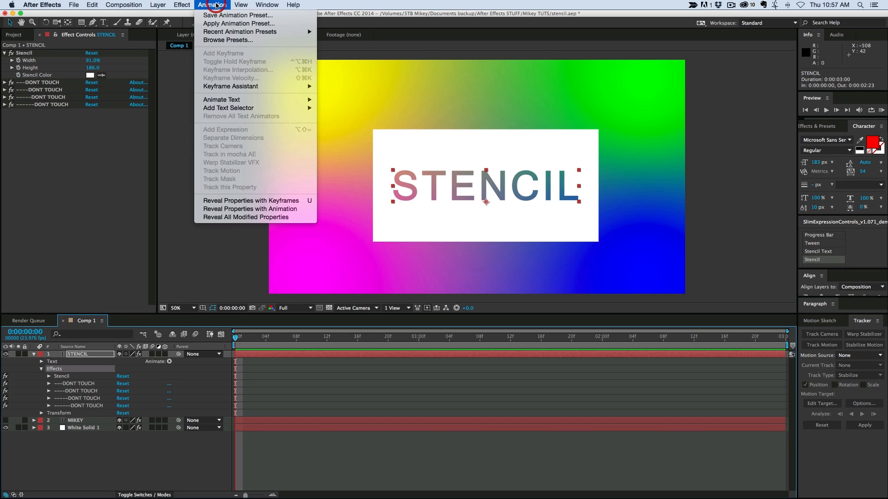
click(355, 113)
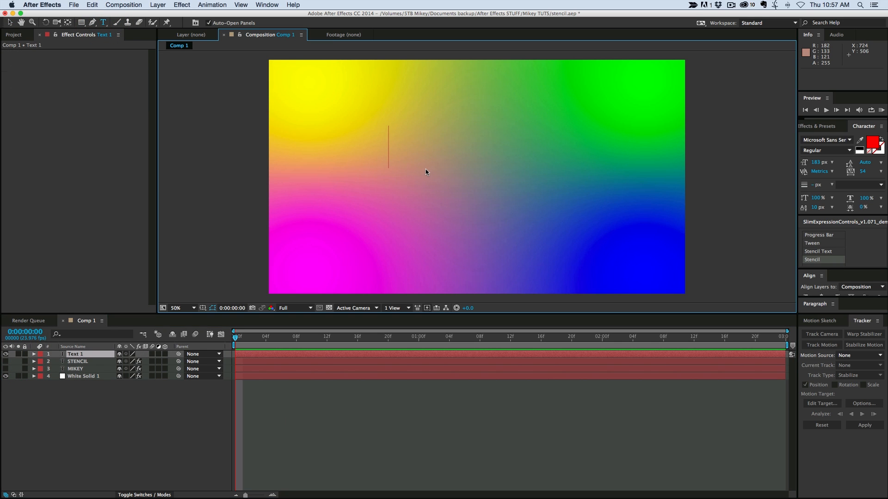
- Create a text layer reading 'preset' and apply the 'stencil text' preset to it
text(preset)
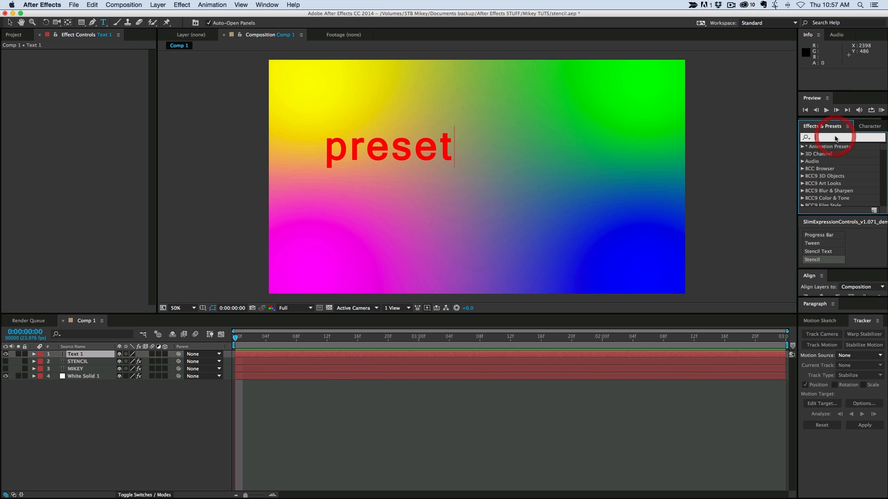
text(stenc)
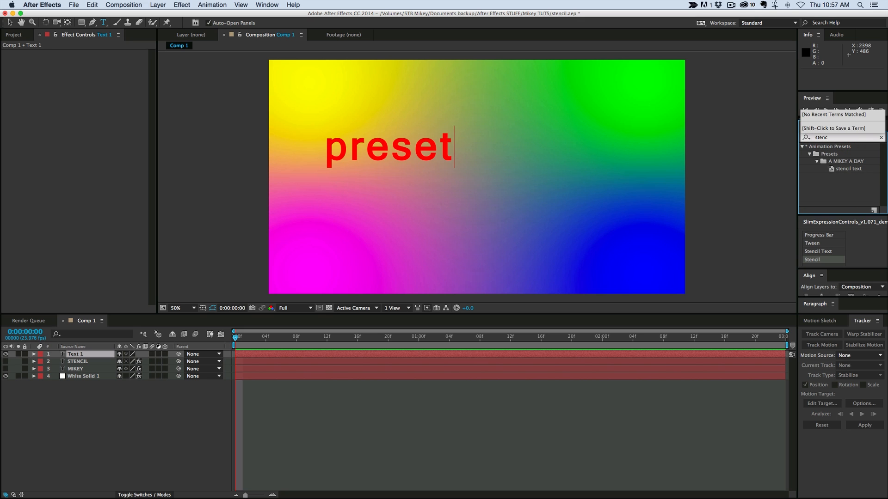
double_click(849, 169)
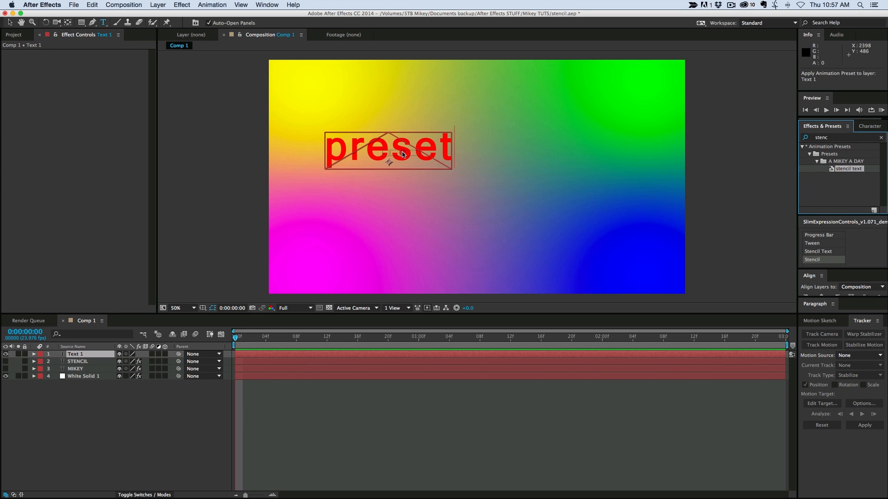
double_click(847, 168)
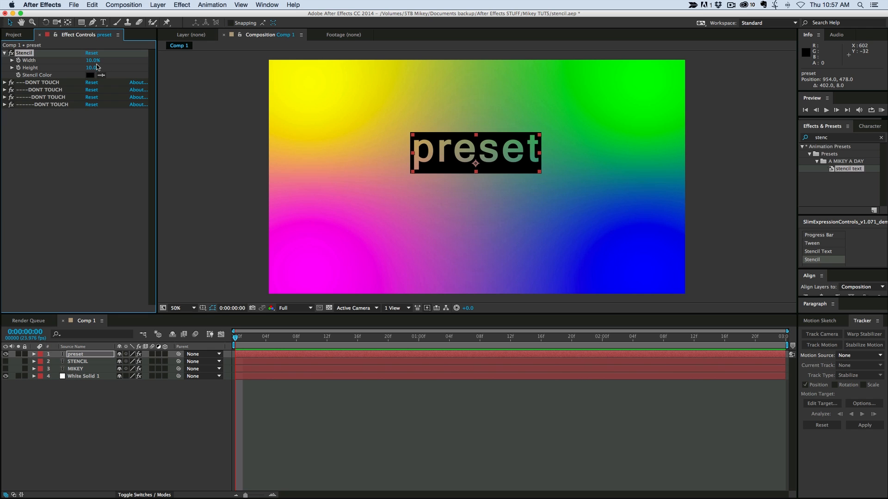
drag(93, 60, 105, 68)
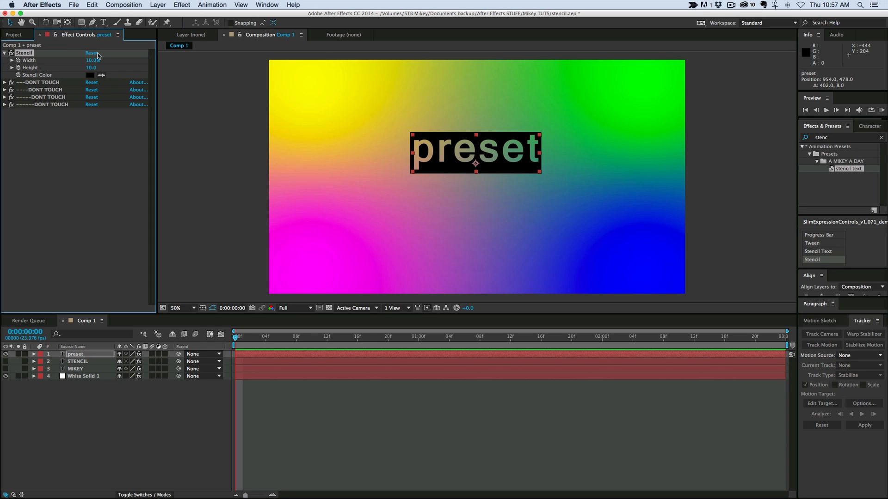
mouse_move(110, 65)
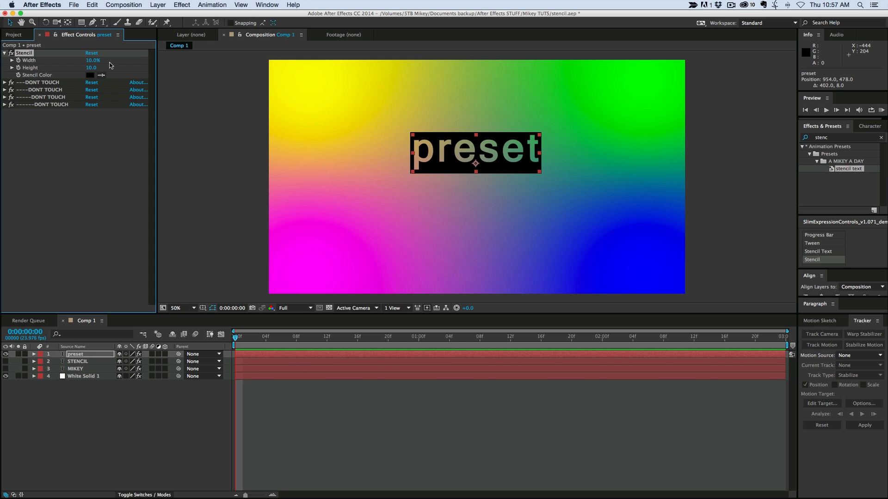
mouse_move(117, 75)
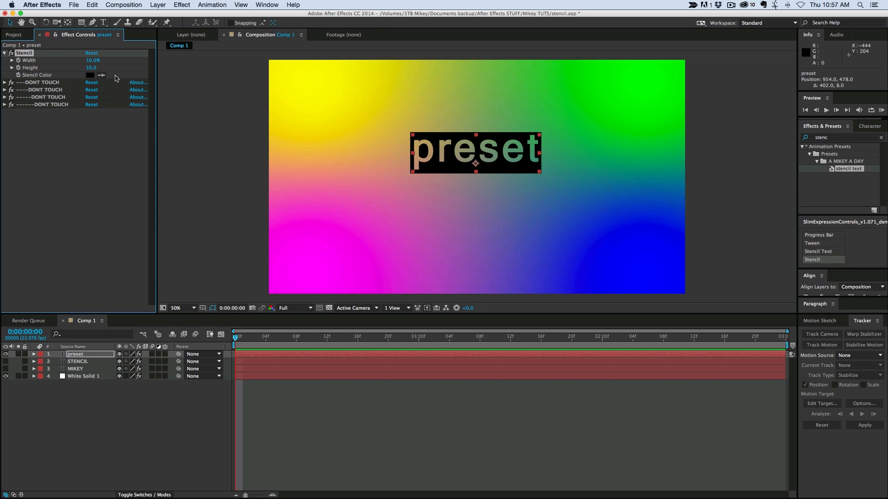
mouse_move(116, 78)
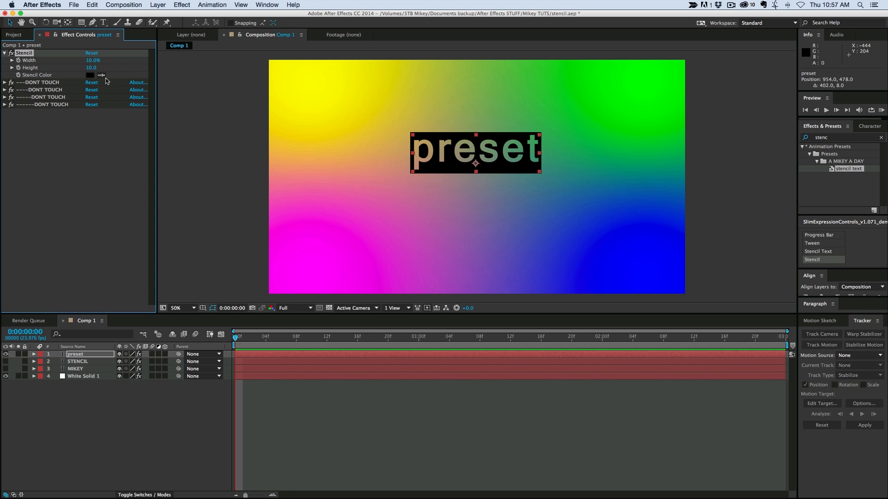